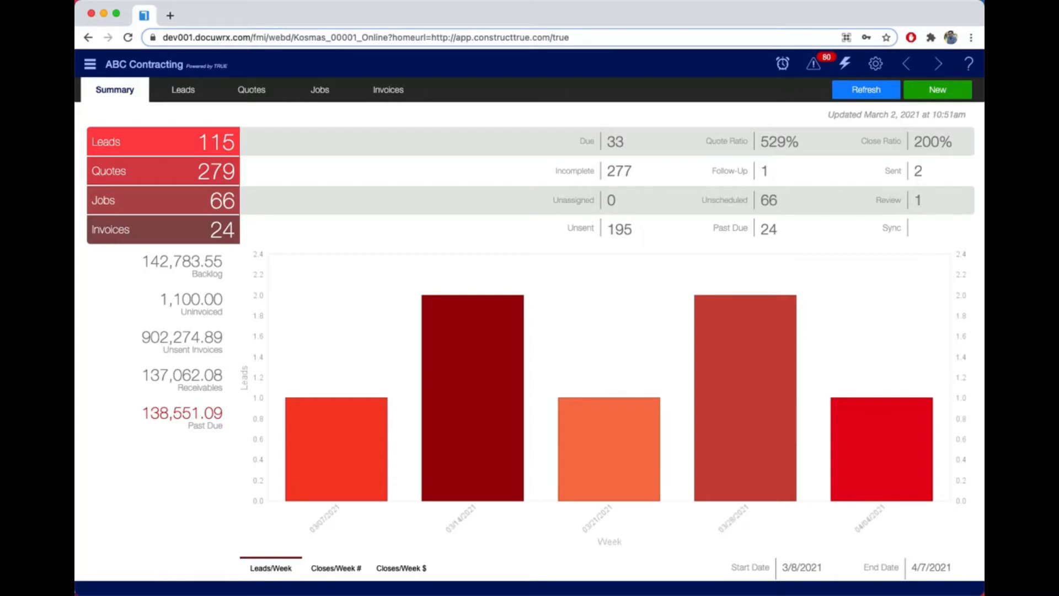
pyautogui.moveTo(215, 365)
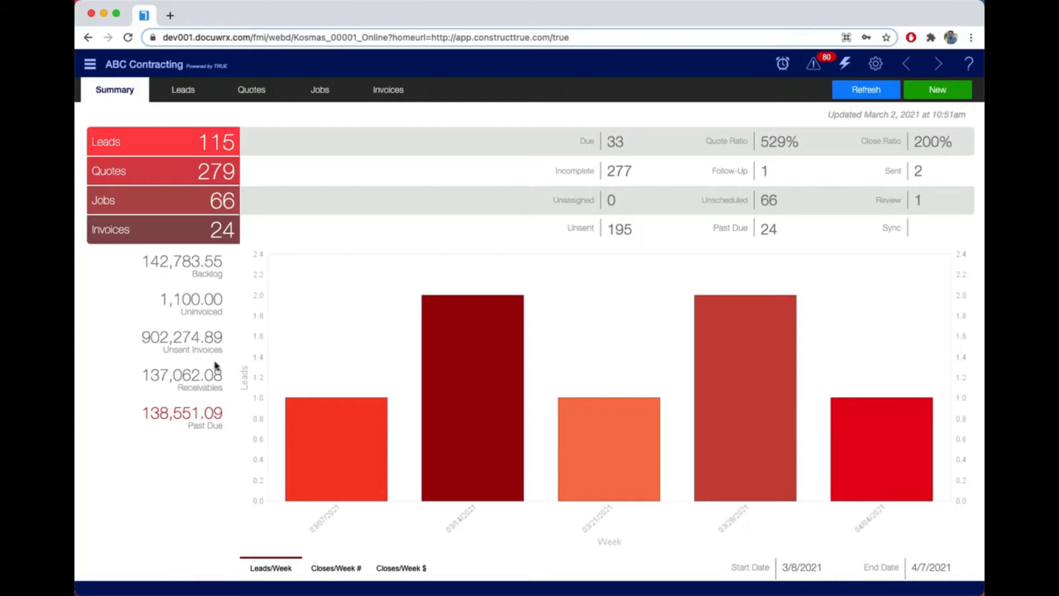
pyautogui.moveTo(416, 385)
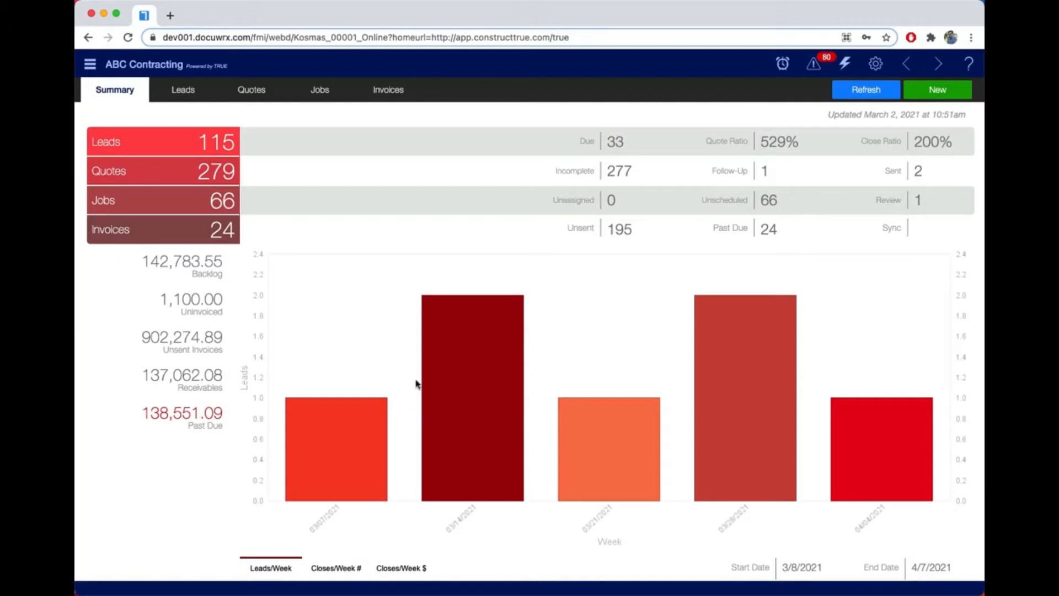
# Step: Toggle the main navigation menu, then show the quick-tools list (Dashboard, Time Clock, Calendar, Reports)
pyautogui.click(90, 63)
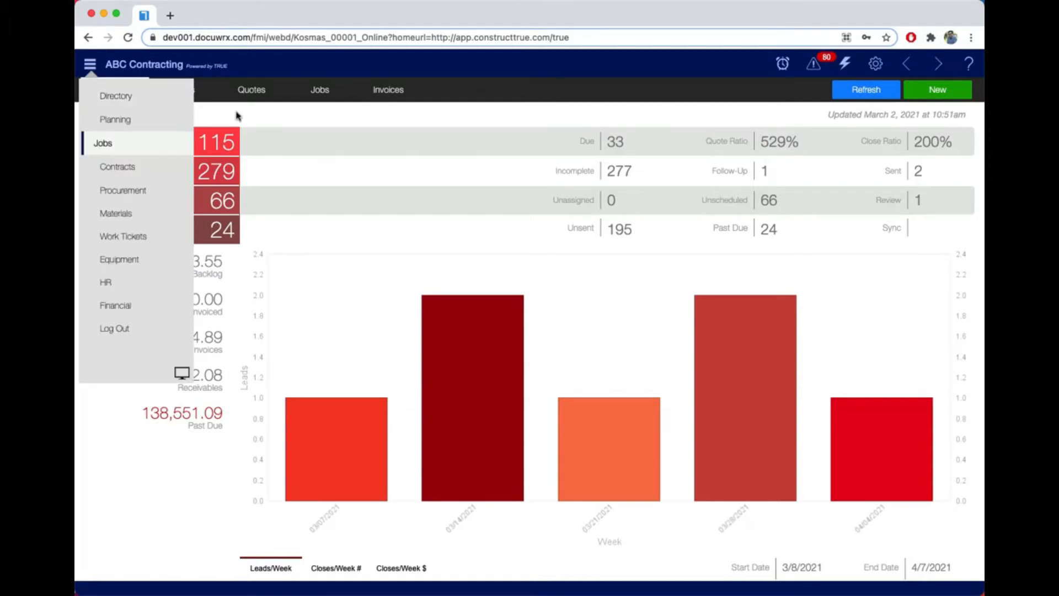
pyautogui.click(90, 63)
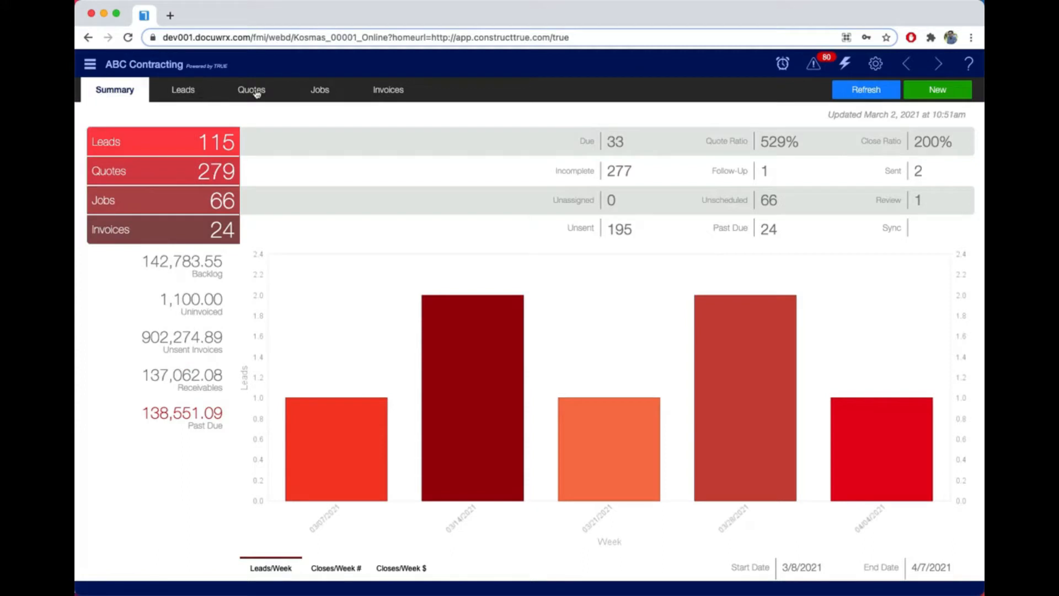
pyautogui.moveTo(315, 90)
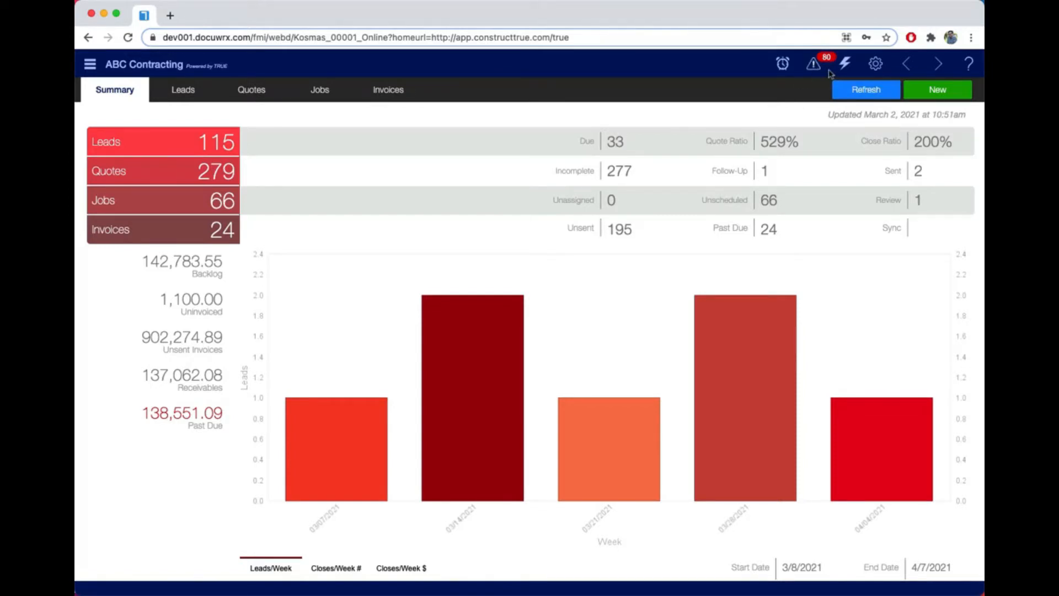
pyautogui.click(844, 63)
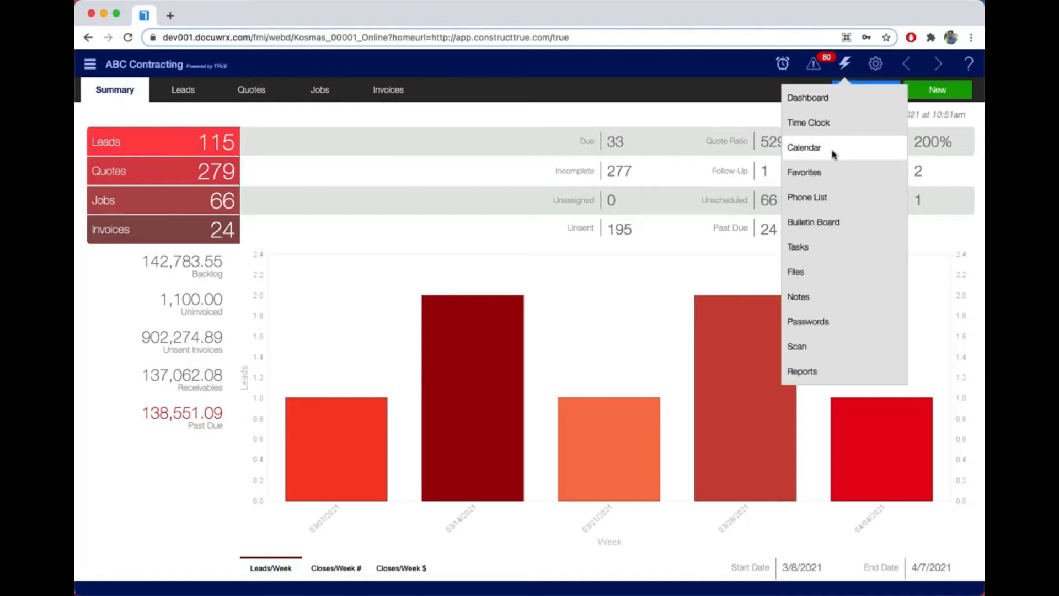
# Step: Open the Calendar and view April 2021 as a full month
pyautogui.click(804, 147)
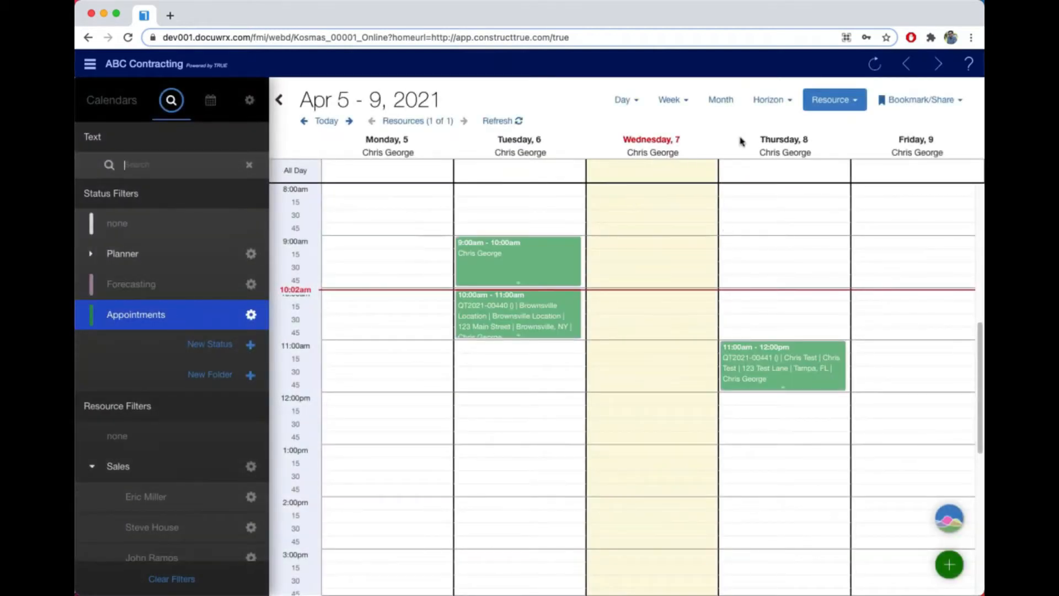
pyautogui.click(720, 100)
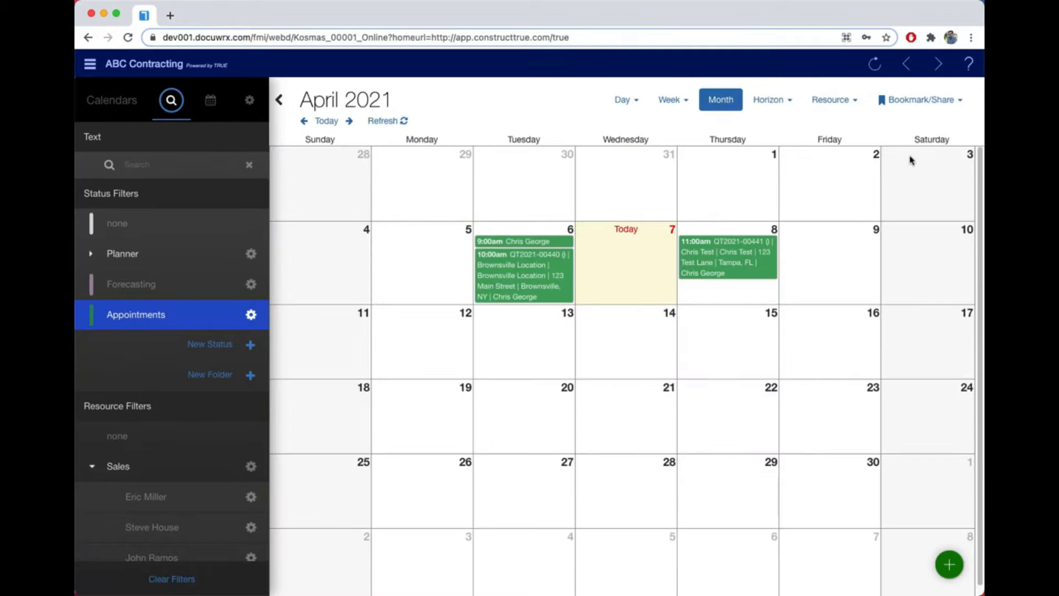
pyautogui.moveTo(750, 166)
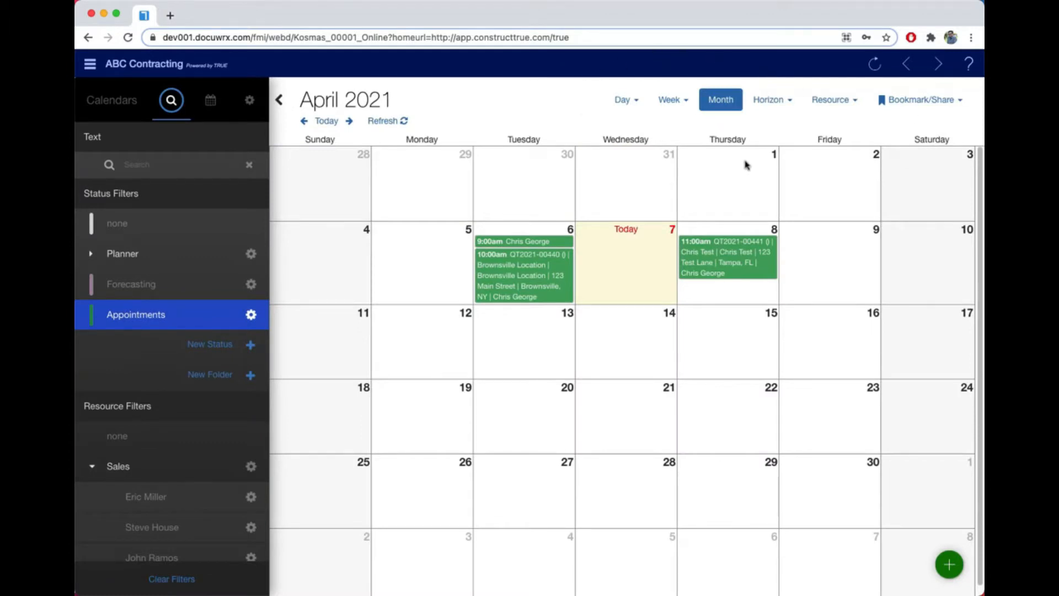
pyautogui.moveTo(620, 109)
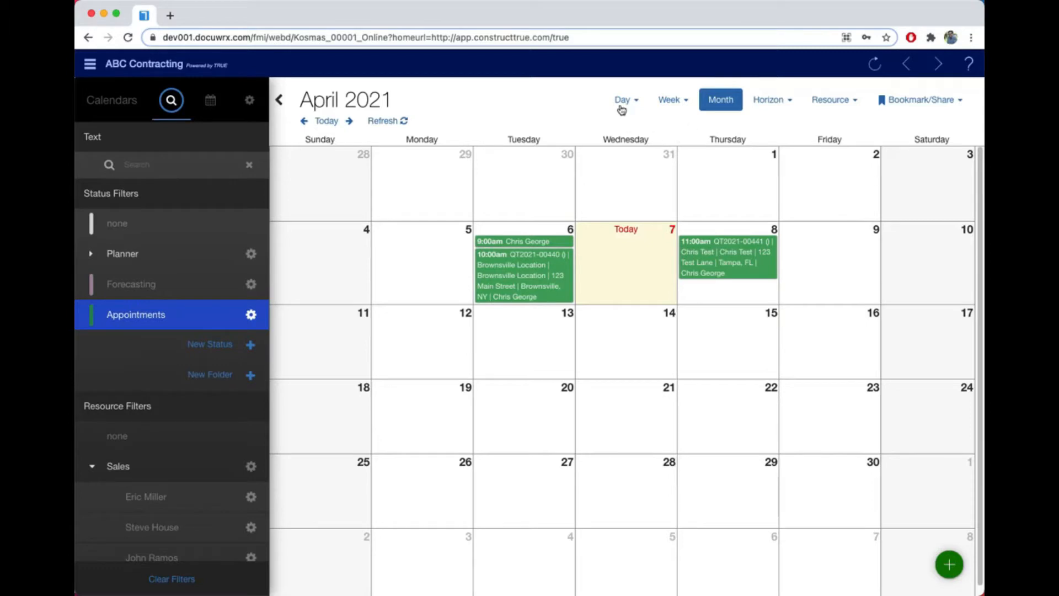
pyautogui.moveTo(173, 87)
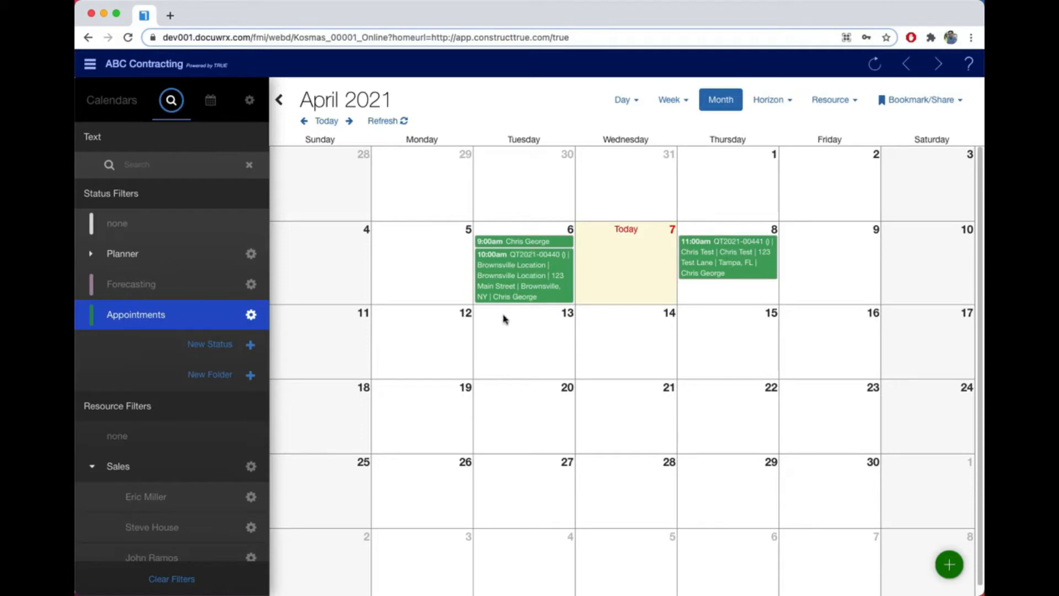
pyautogui.moveTo(615, 491)
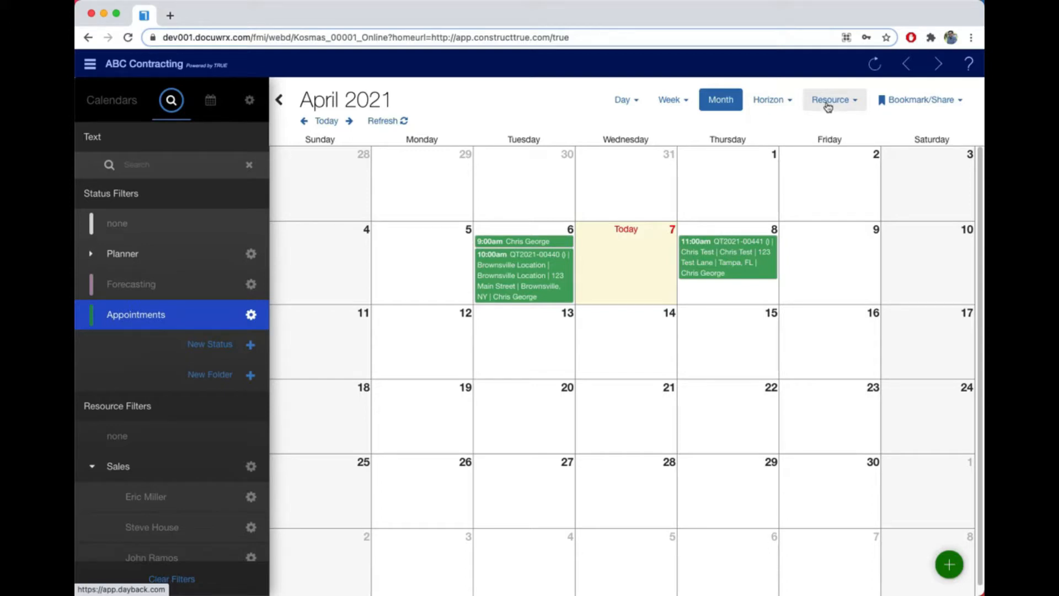
pyautogui.click(834, 99)
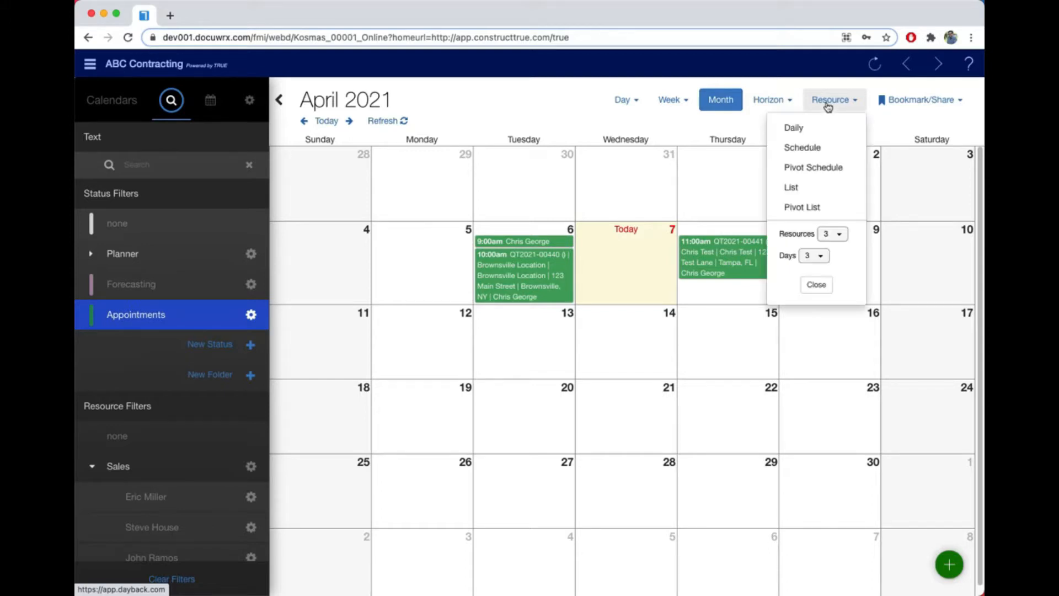
pyautogui.moveTo(580, 151)
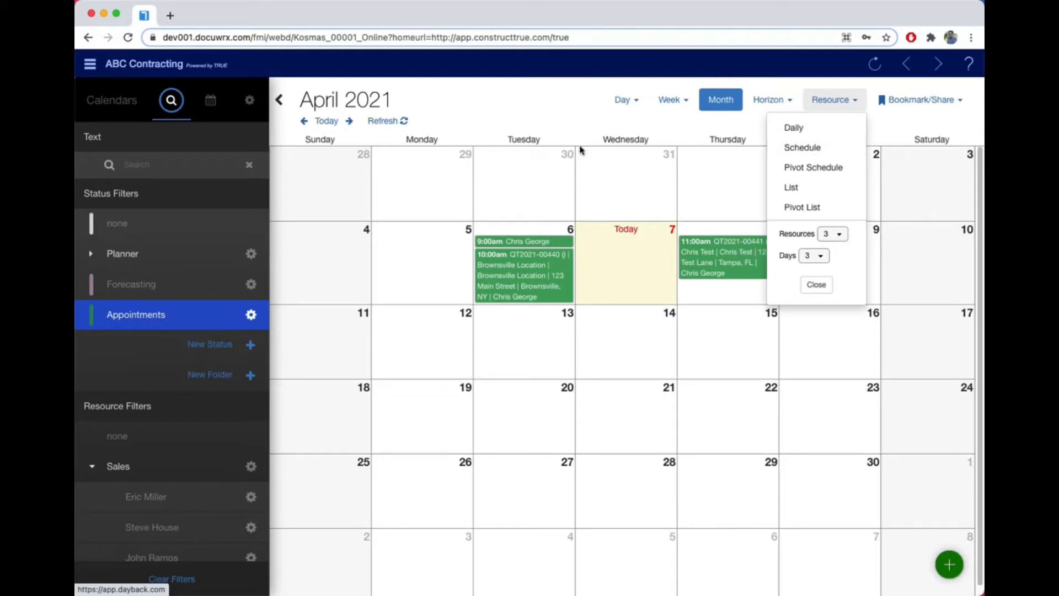
pyautogui.click(816, 285)
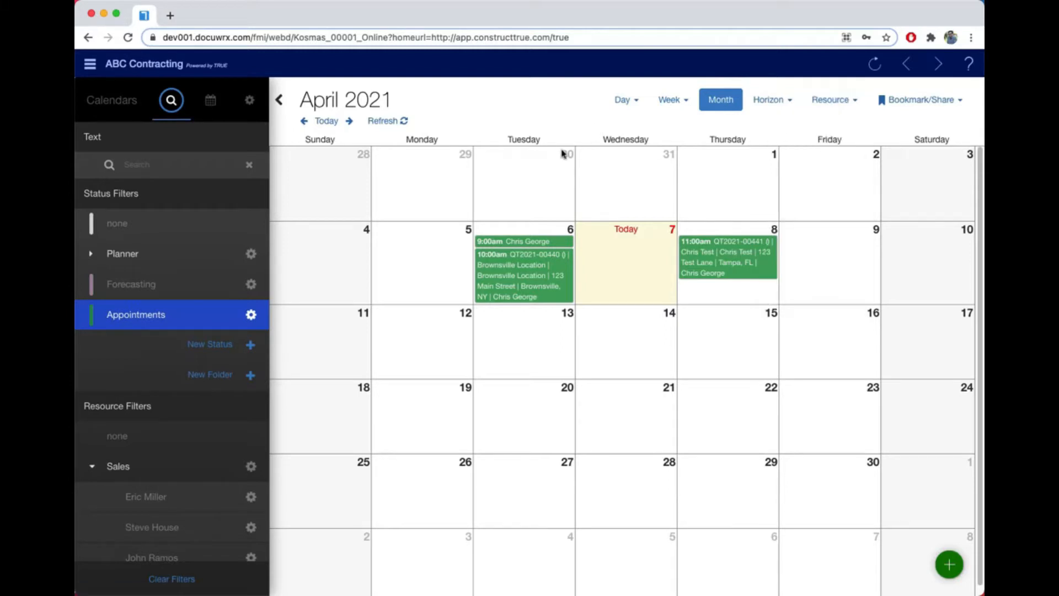
pyautogui.moveTo(279, 382)
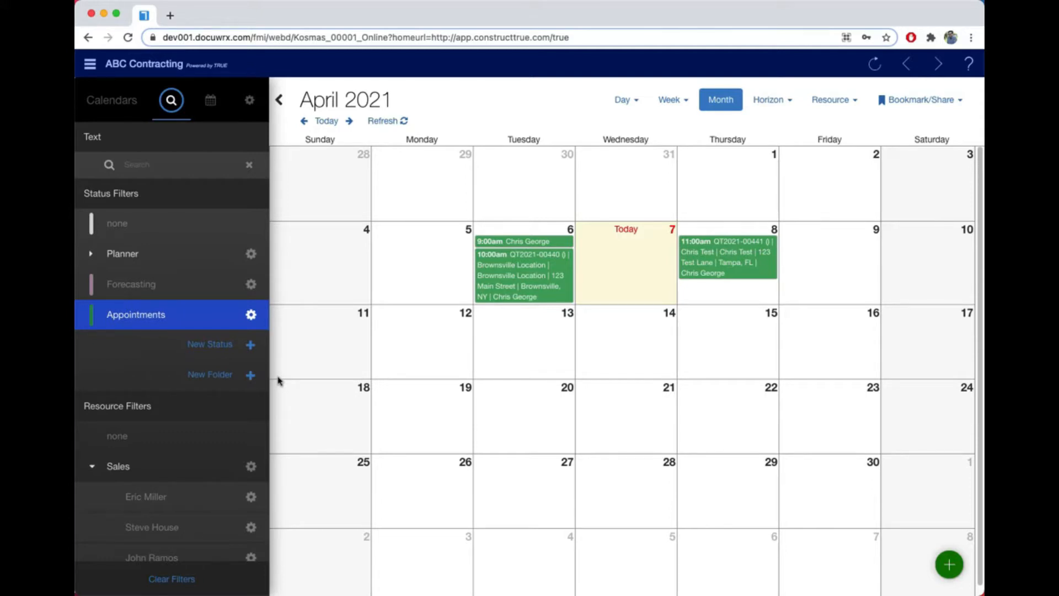
pyautogui.click(834, 99)
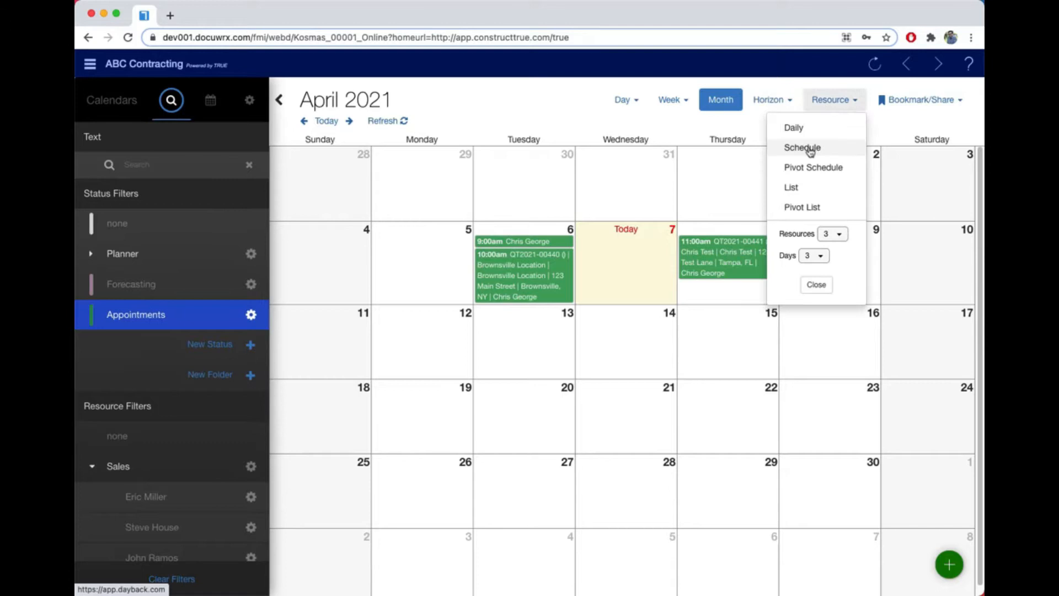
pyautogui.click(802, 147)
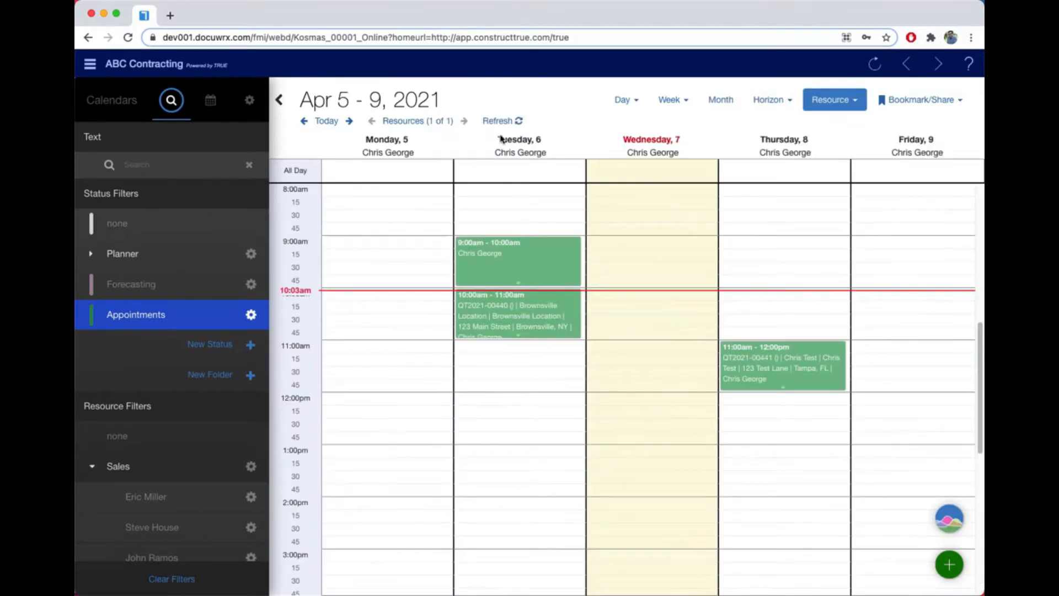
pyautogui.moveTo(394, 238)
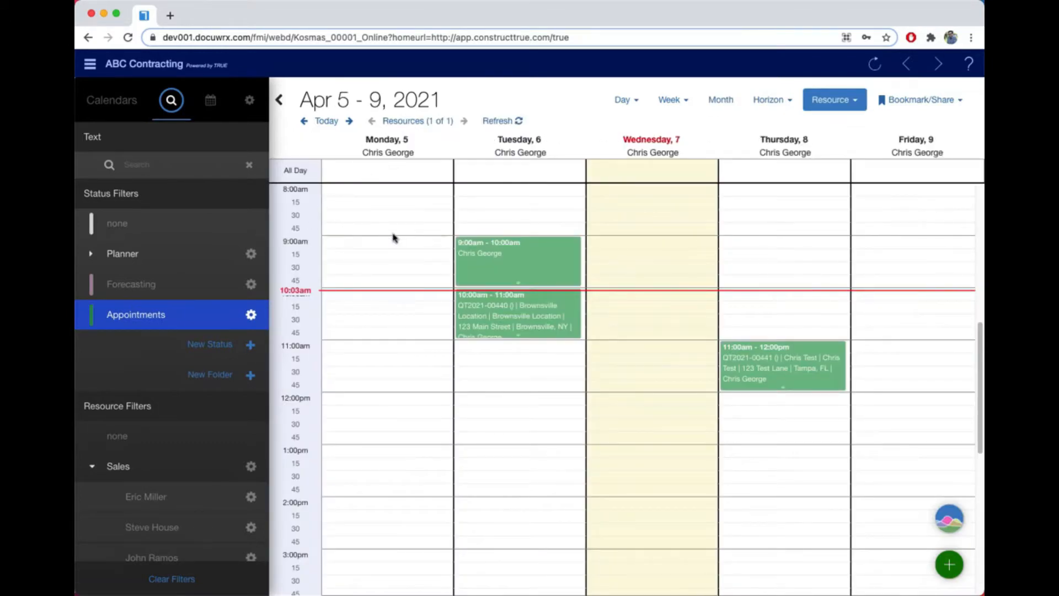
pyautogui.moveTo(304, 353)
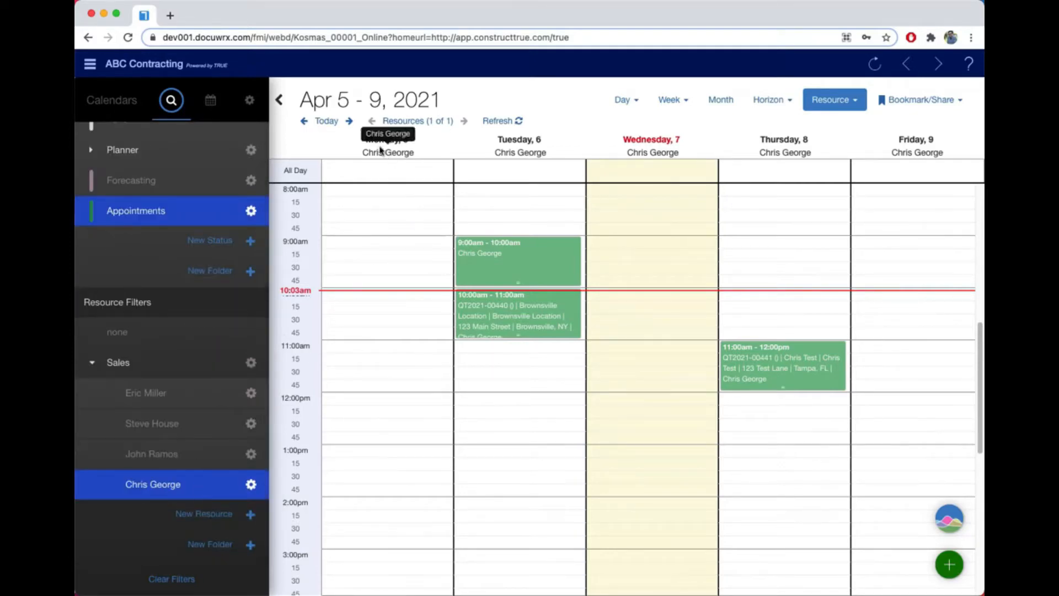
pyautogui.moveTo(418, 193)
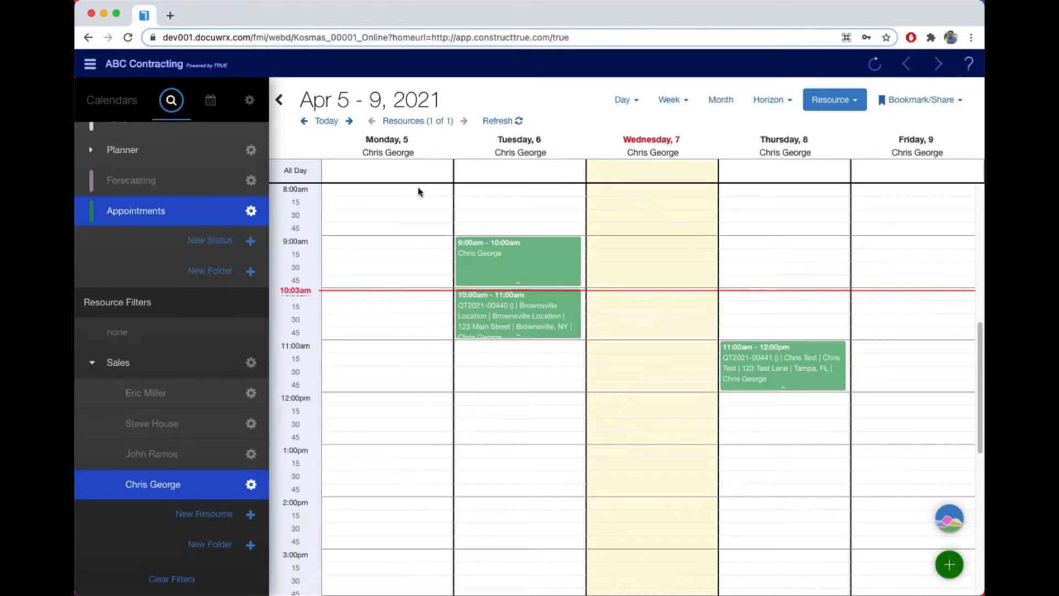
pyautogui.moveTo(647, 148)
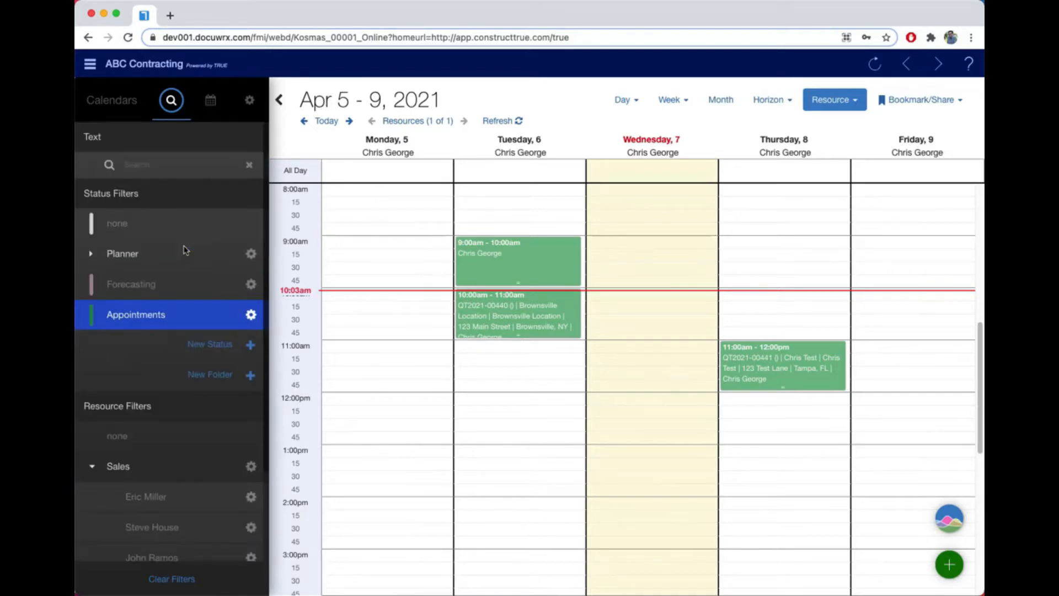
pyautogui.moveTo(152, 253)
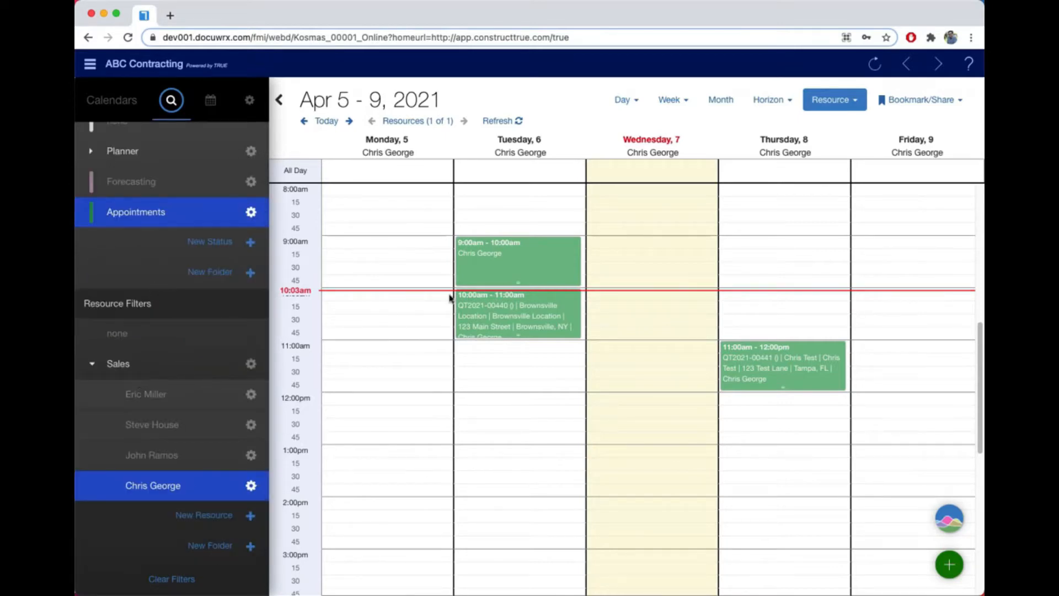
pyautogui.moveTo(157, 222)
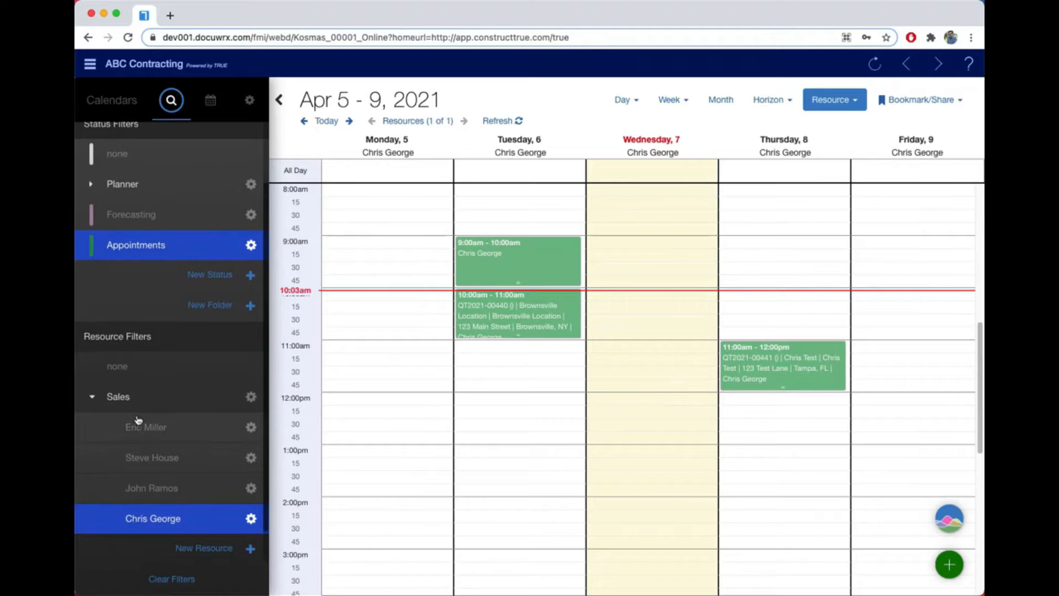
pyautogui.moveTo(147, 371)
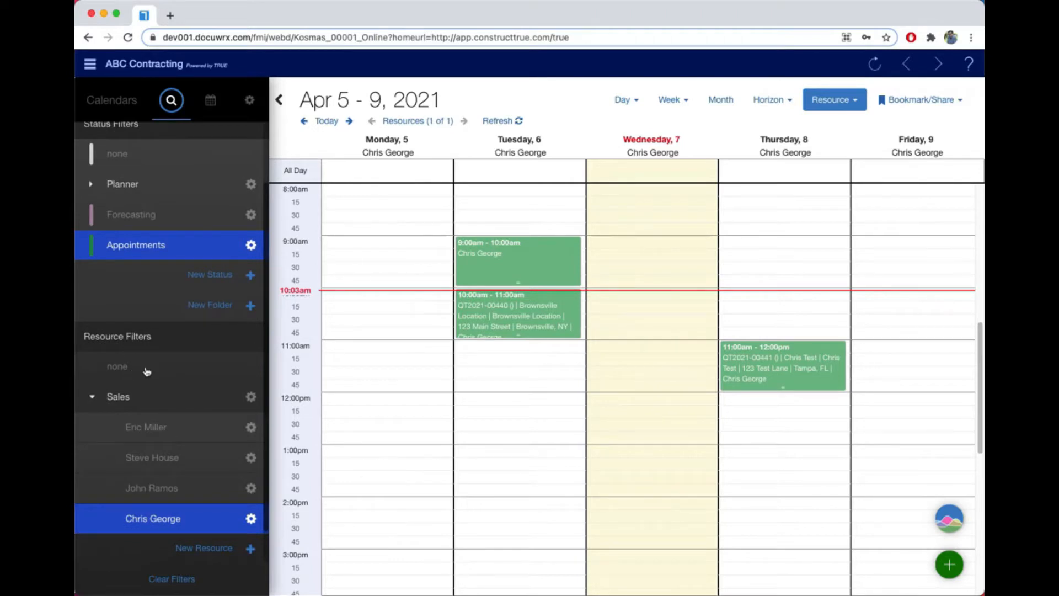
pyautogui.moveTo(188, 377)
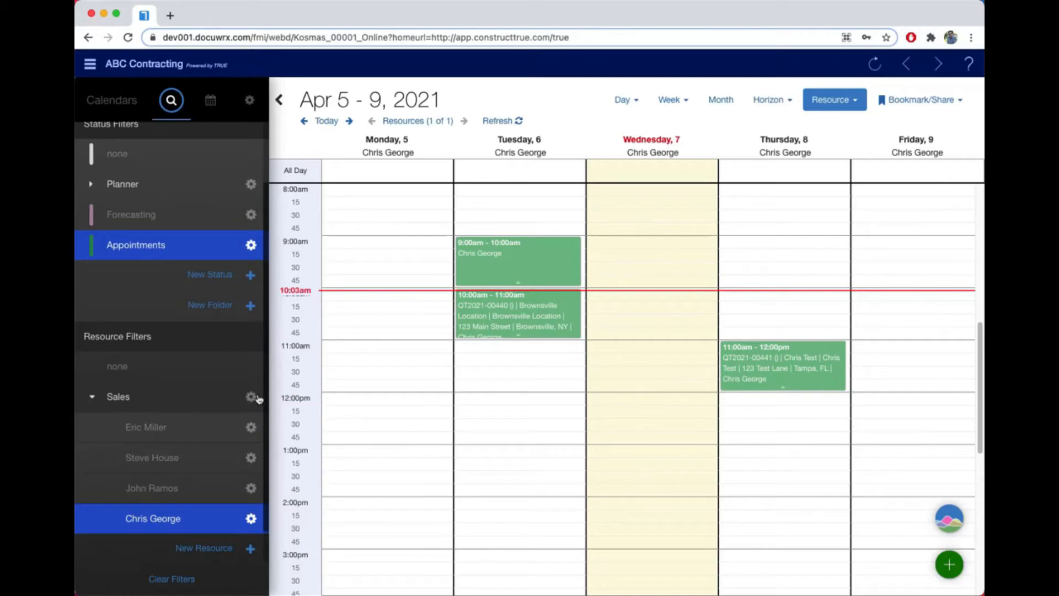
pyautogui.moveTo(163, 421)
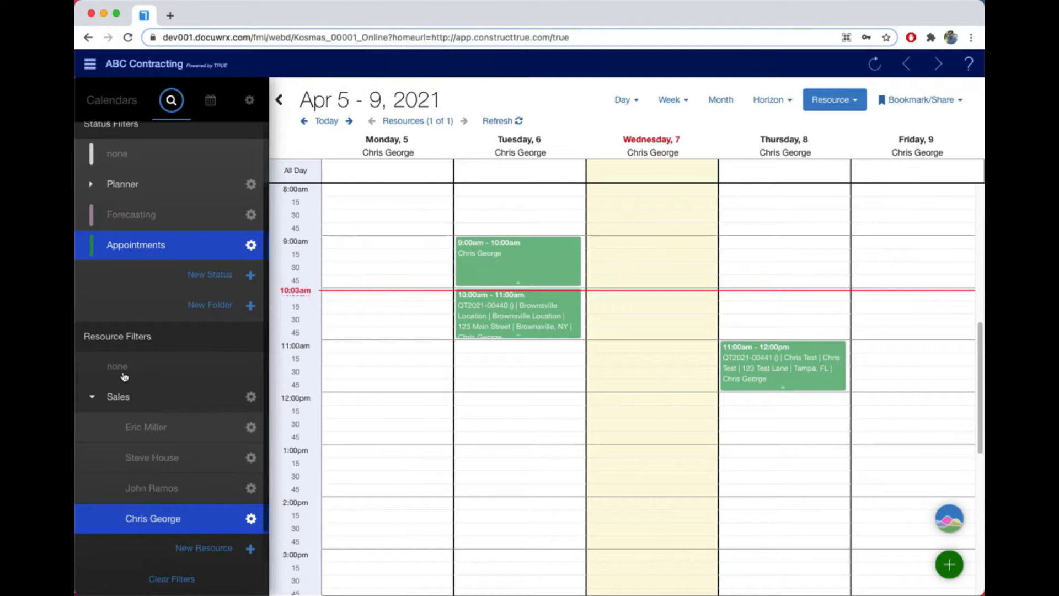
pyautogui.moveTo(183, 357)
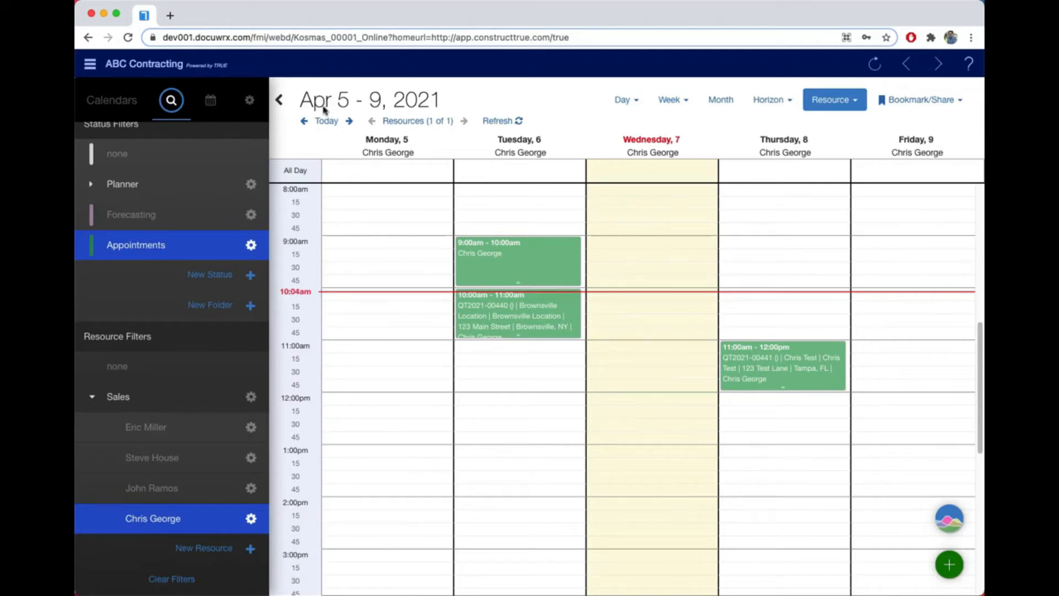
# Step: Hide the filter panel and open Thursday April 8's 11:00am–12:00pm appointment details
pyautogui.click(278, 99)
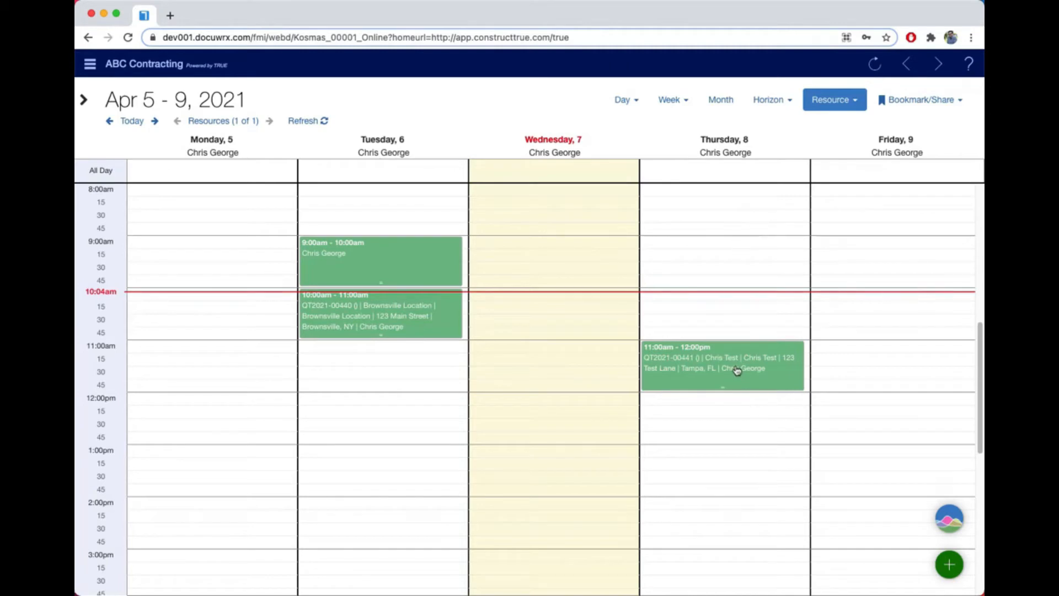
pyautogui.click(722, 364)
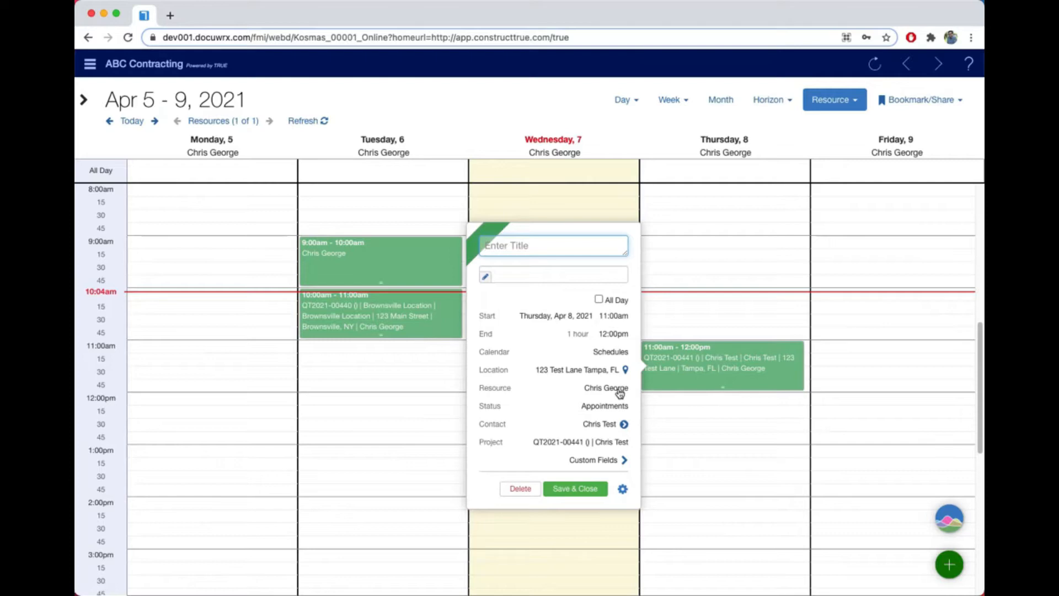
pyautogui.moveTo(610, 425)
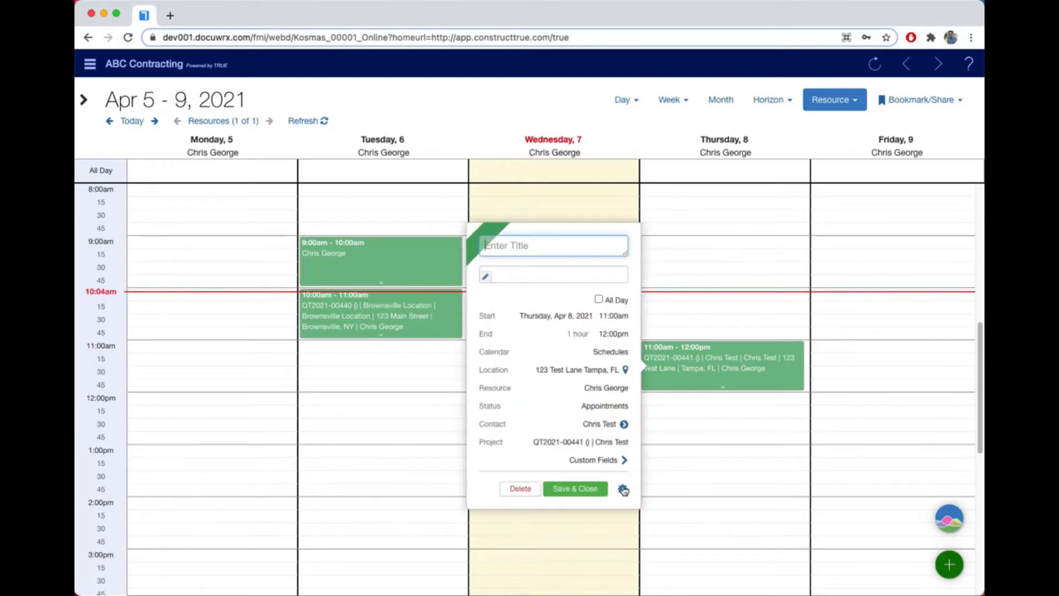
# Step: Review the Thursday appointment's edit form, including Job/Contact fields, then close it unchanged
pyautogui.click(622, 489)
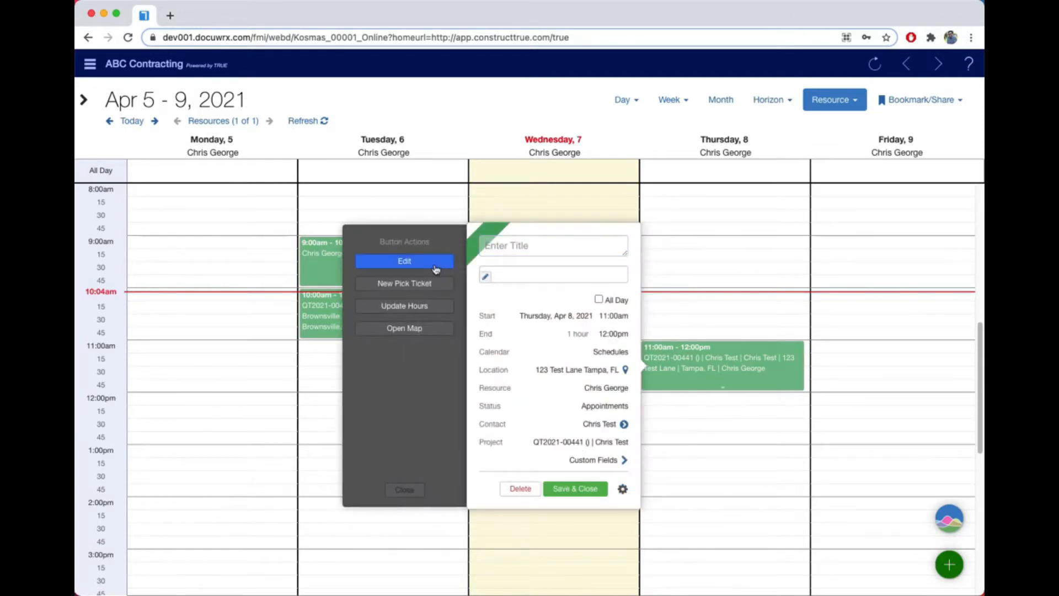
pyautogui.click(404, 261)
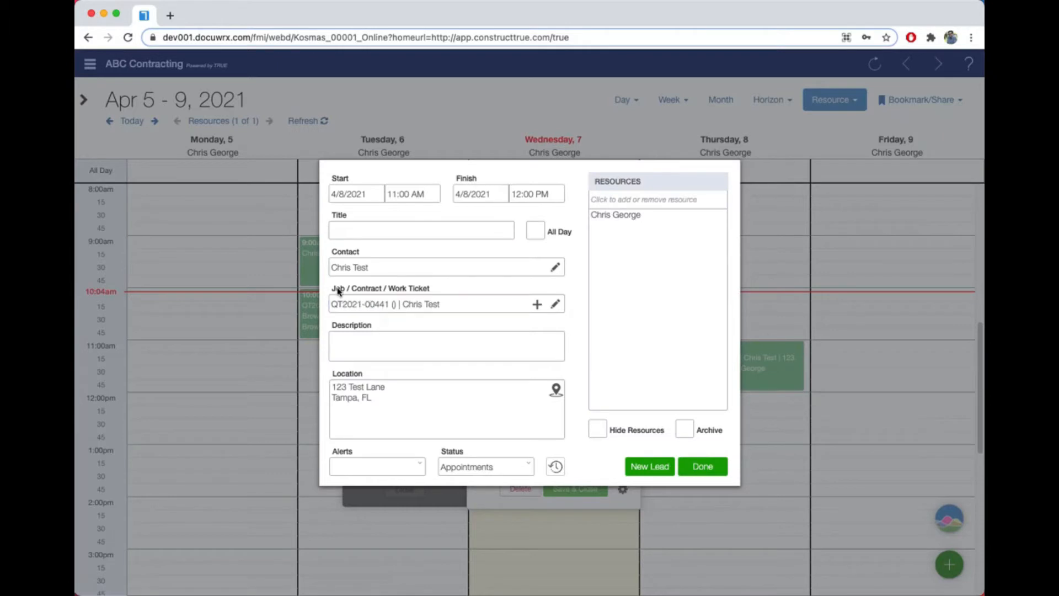
pyautogui.moveTo(388, 283)
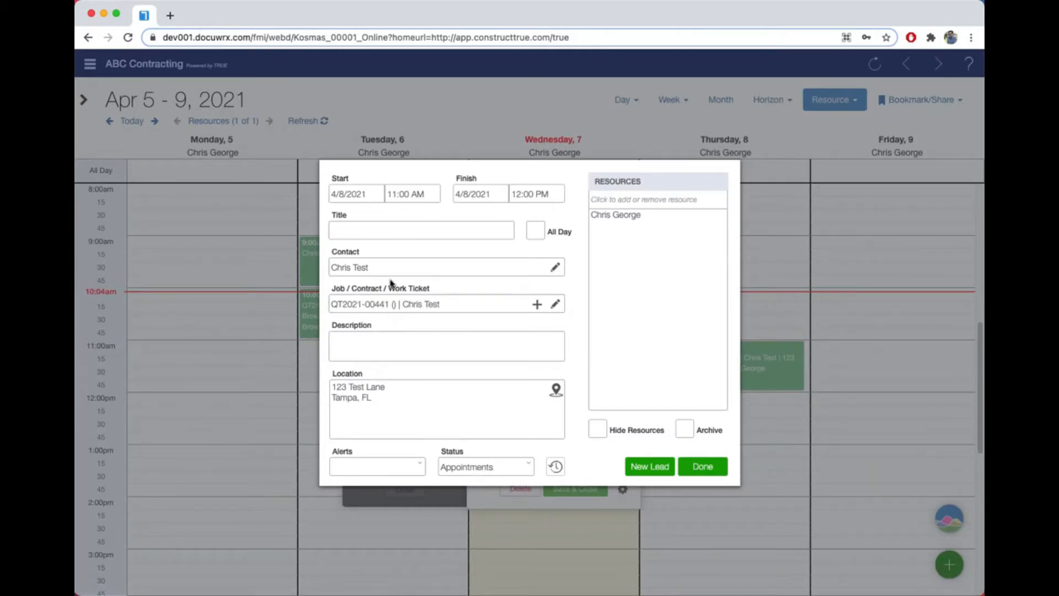
pyautogui.click(429, 304)
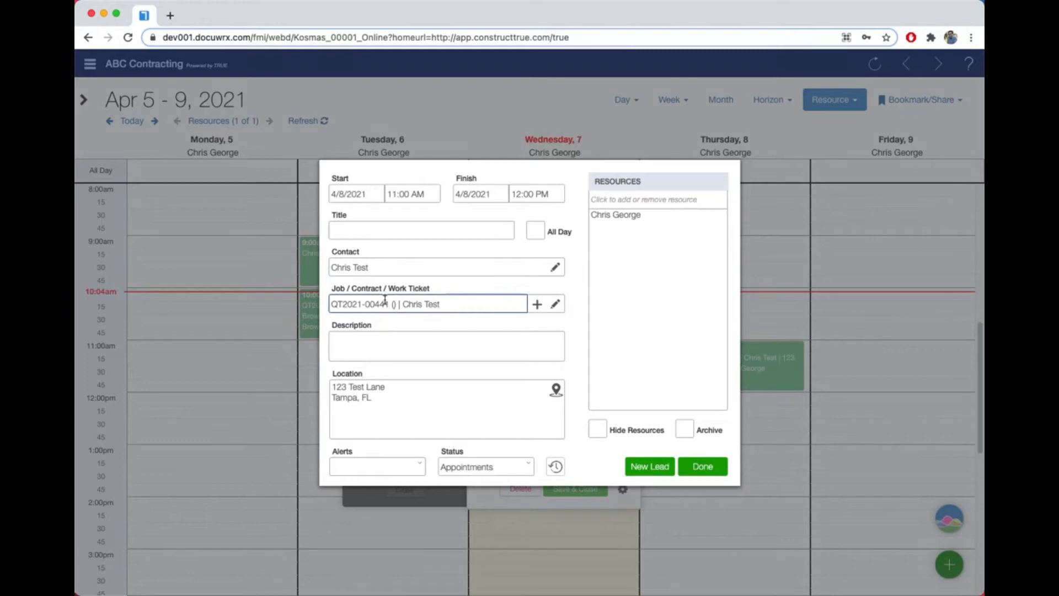
pyautogui.click(702, 466)
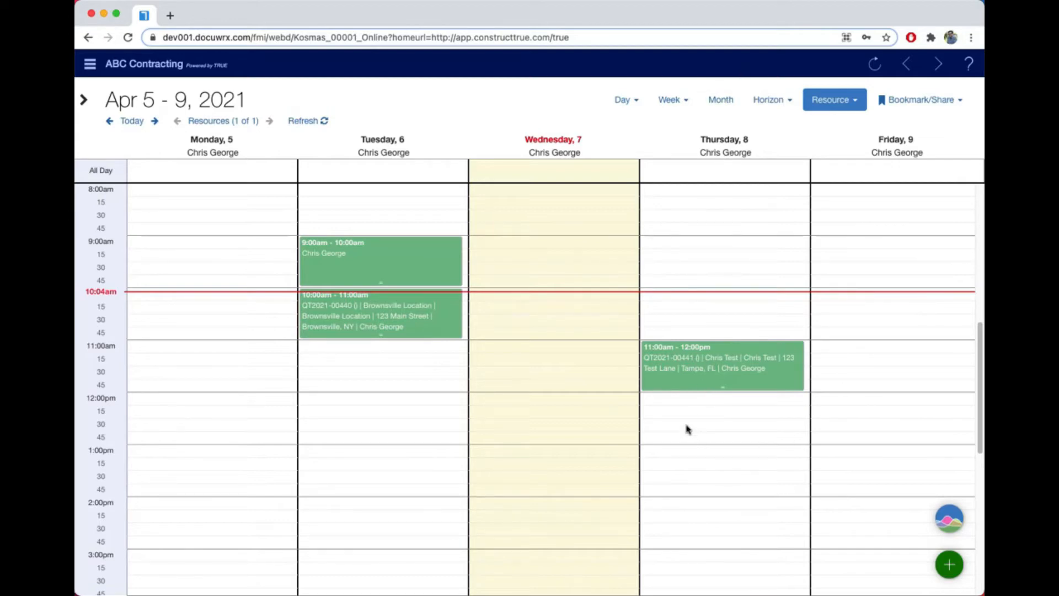
pyautogui.moveTo(653, 455)
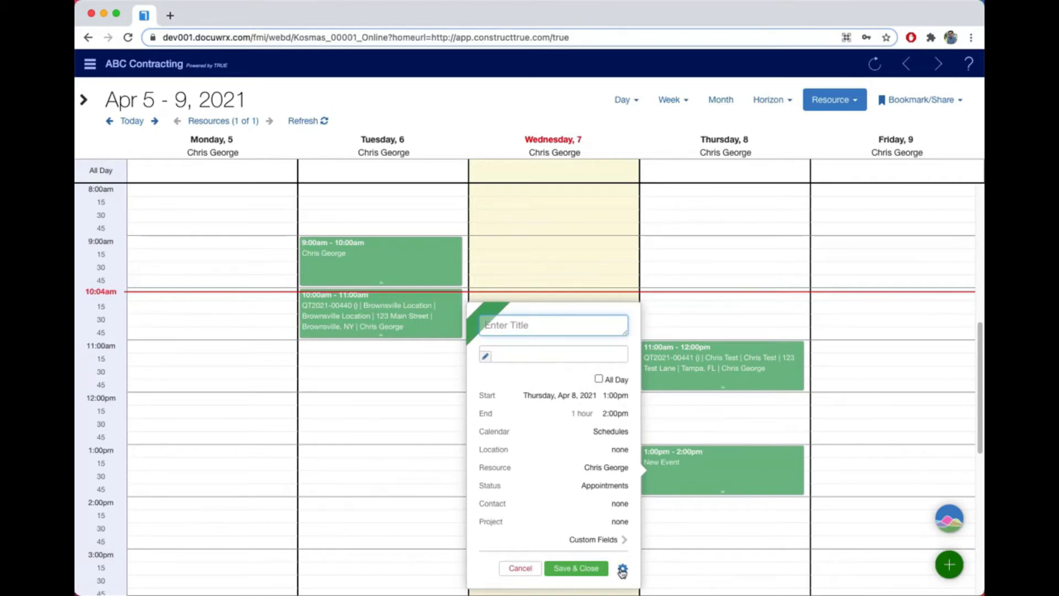
# Step: Edit the Thursday 1:00pm event and open the New Contact Wizard from its Contact field
pyautogui.click(622, 568)
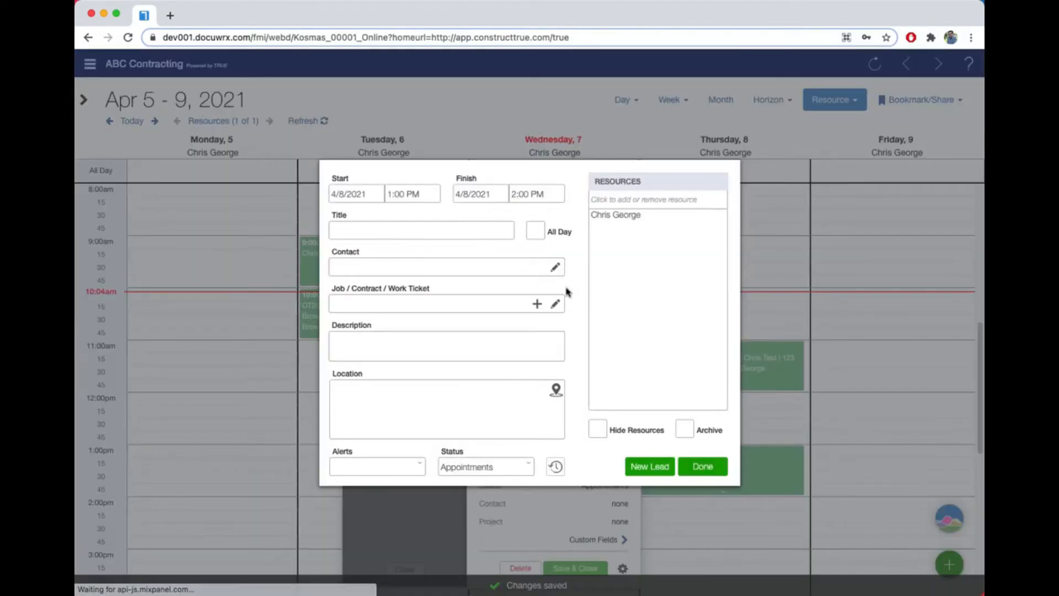
pyautogui.click(436, 266)
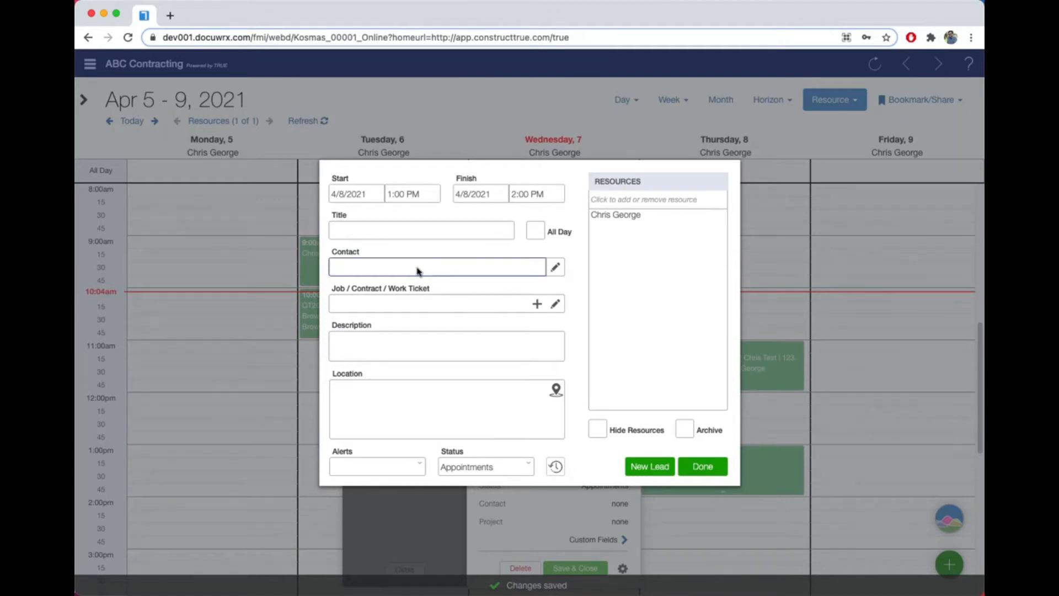
pyautogui.click(429, 303)
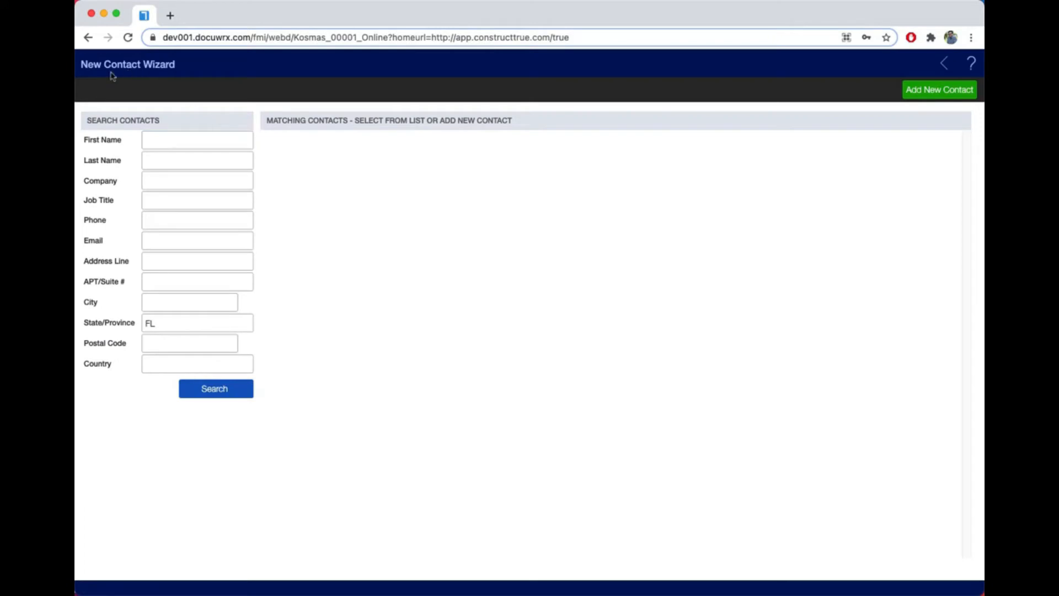
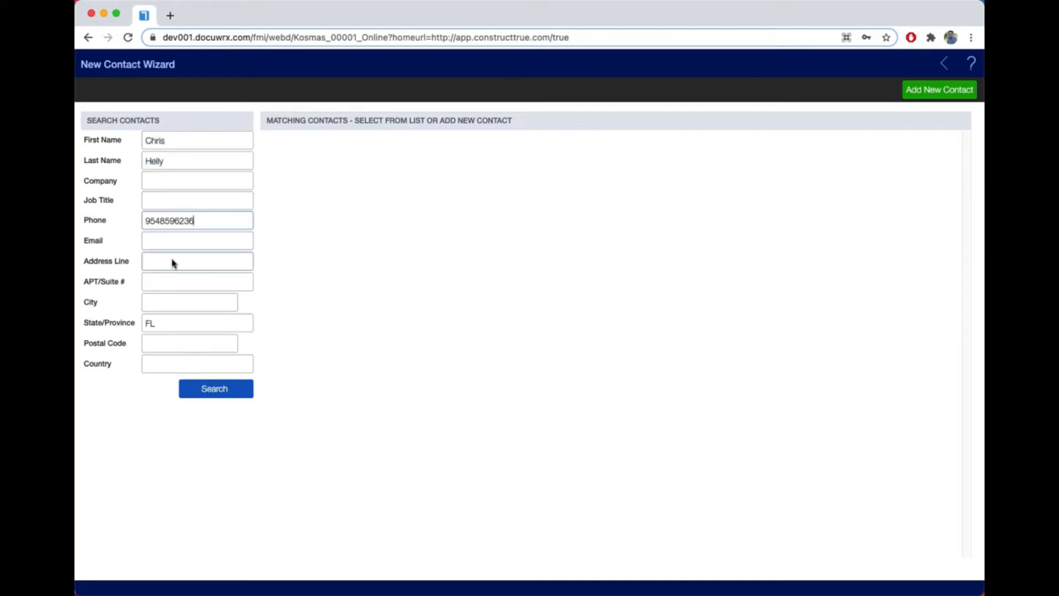
# Step: Enter address '123 test lane' and city Tampa
pyautogui.click(196, 261)
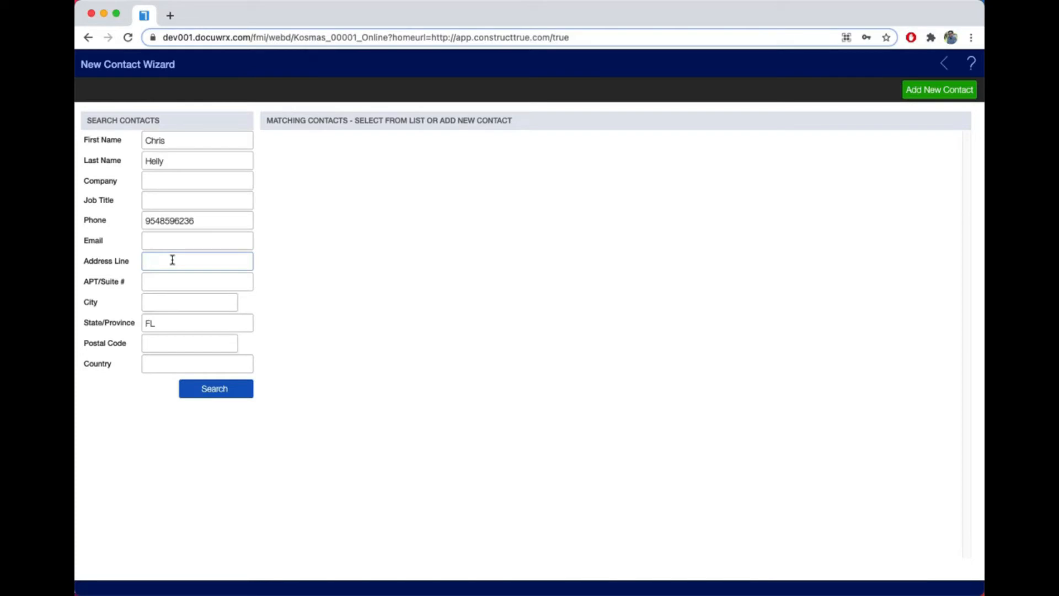
pyautogui.write('123 test')
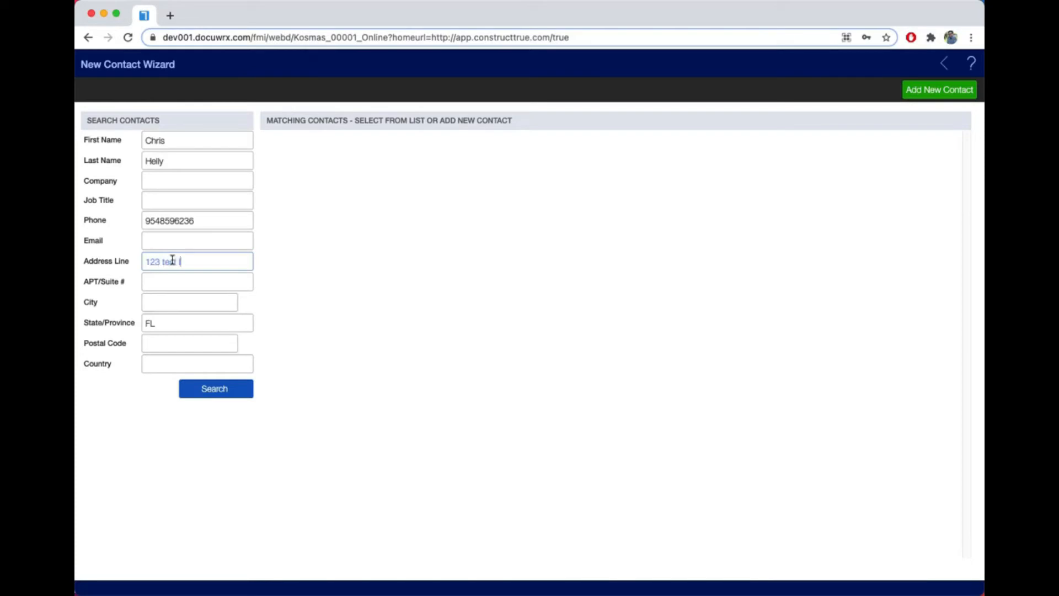
pyautogui.write('lane')
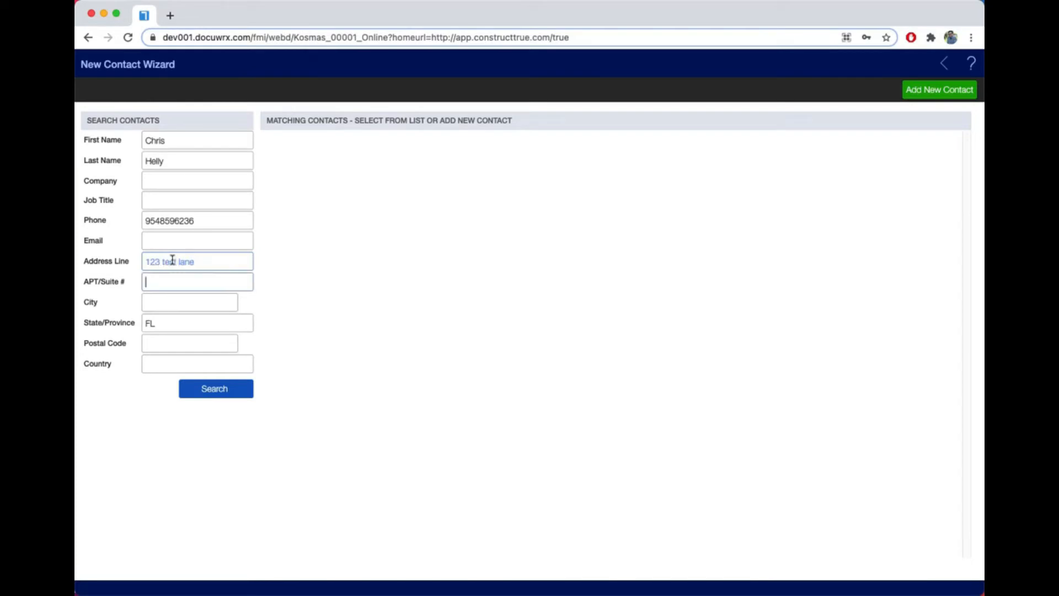
pyautogui.write('Tampa')
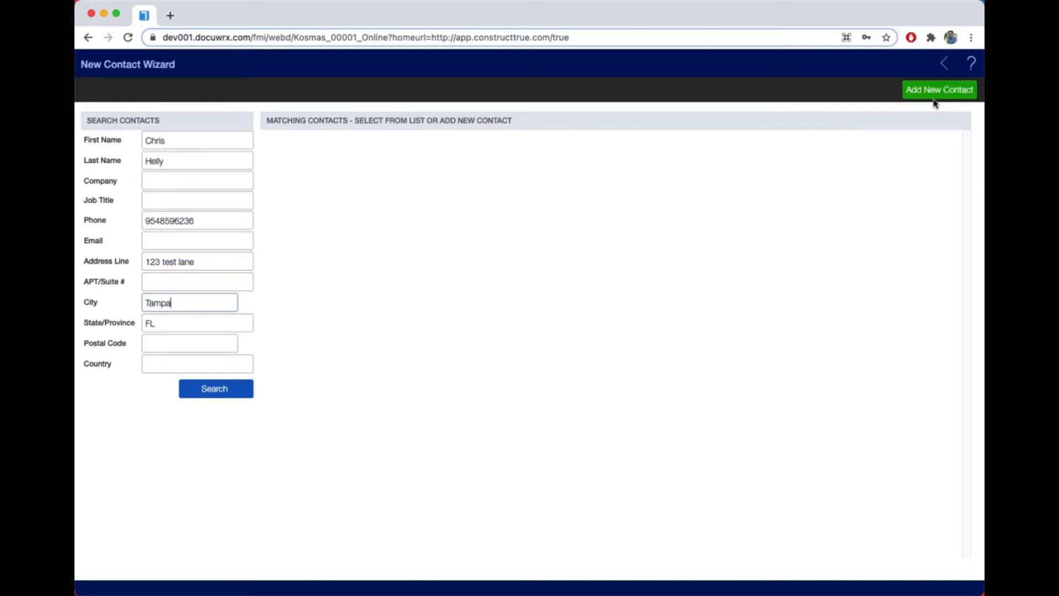
pyautogui.click(197, 322)
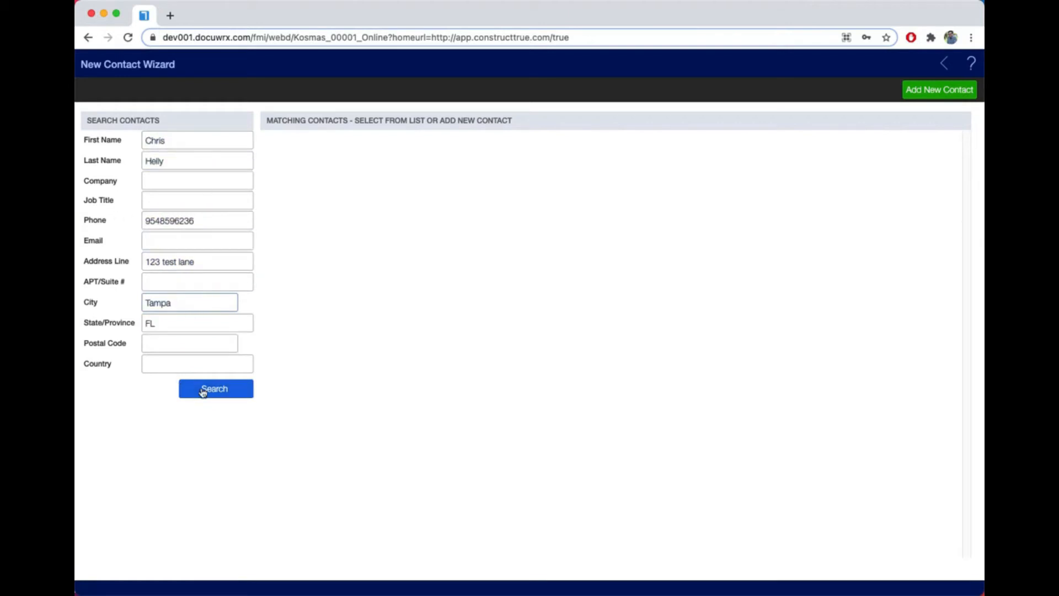
pyautogui.click(215, 388)
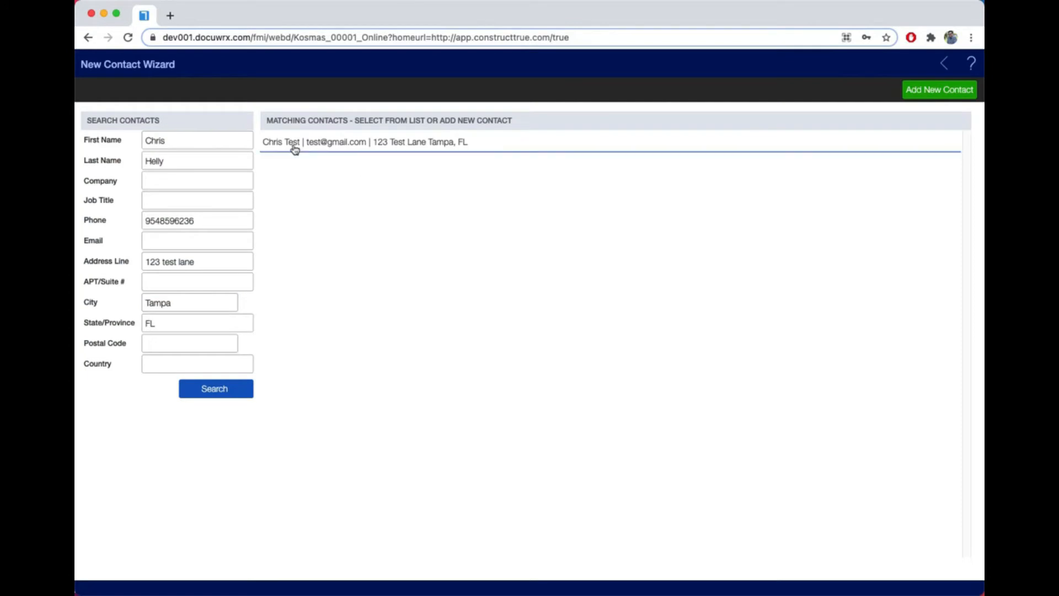
pyautogui.moveTo(333, 145)
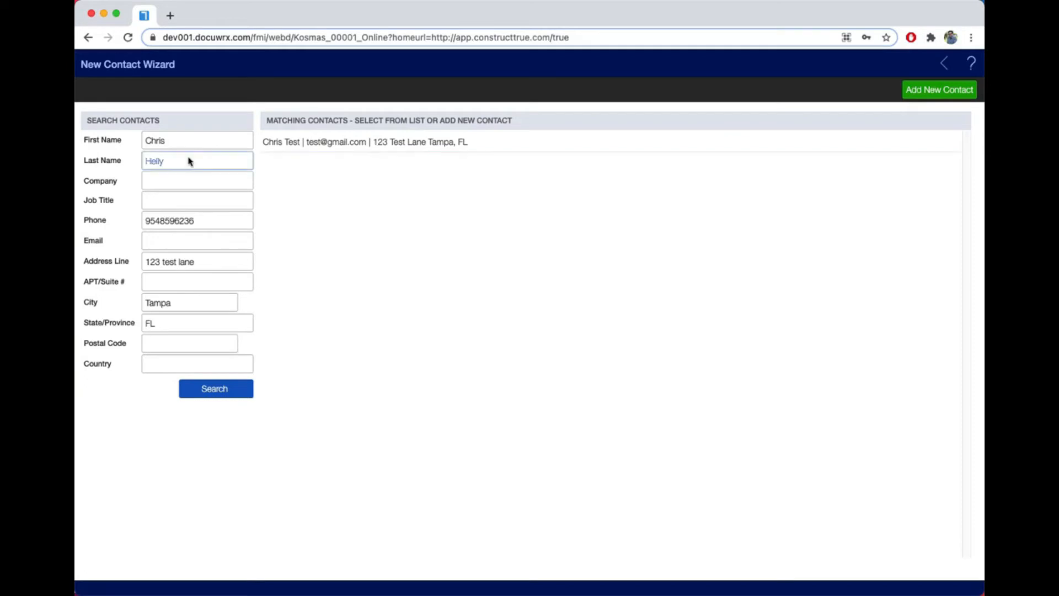
pyautogui.click(189, 302)
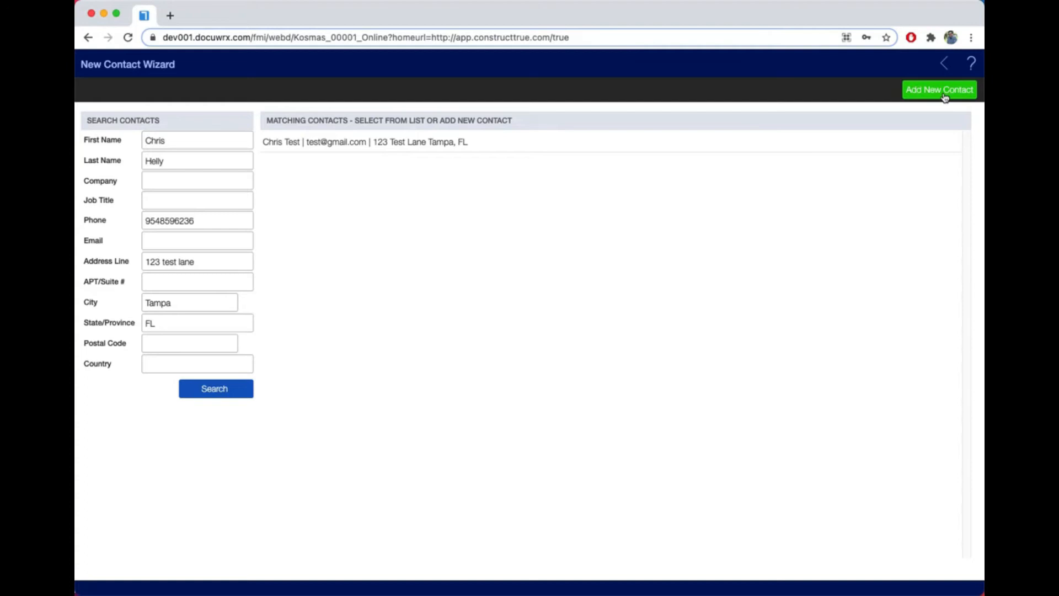
pyautogui.click(938, 90)
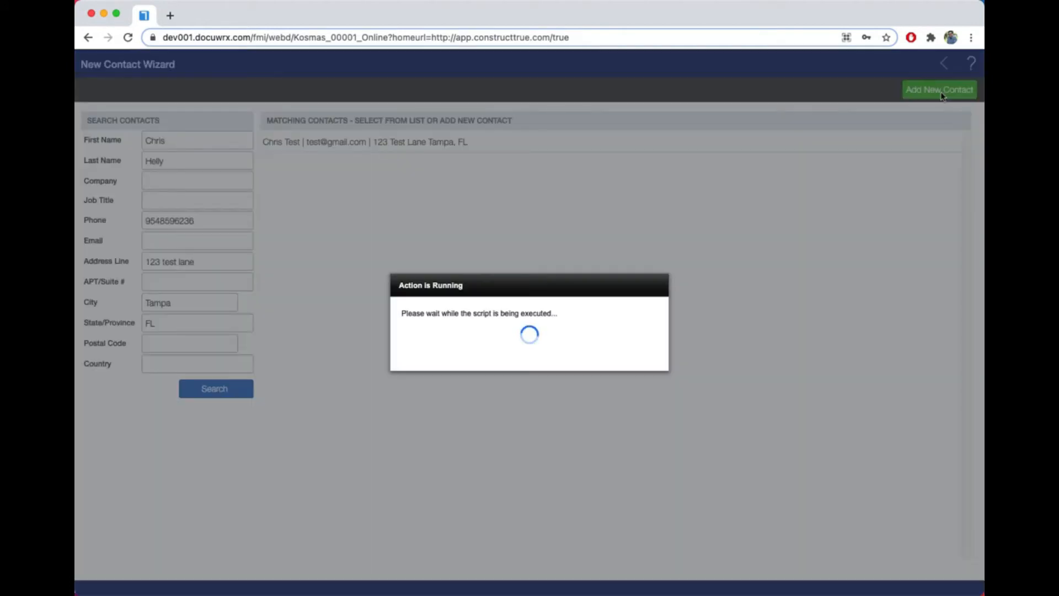
pyautogui.click(939, 89)
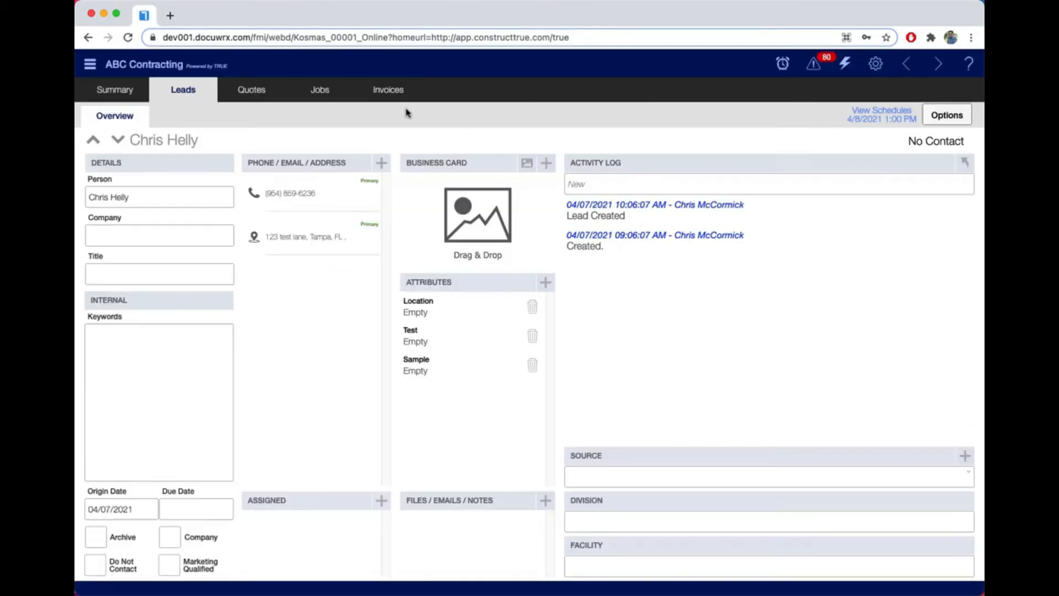
pyautogui.moveTo(273, 87)
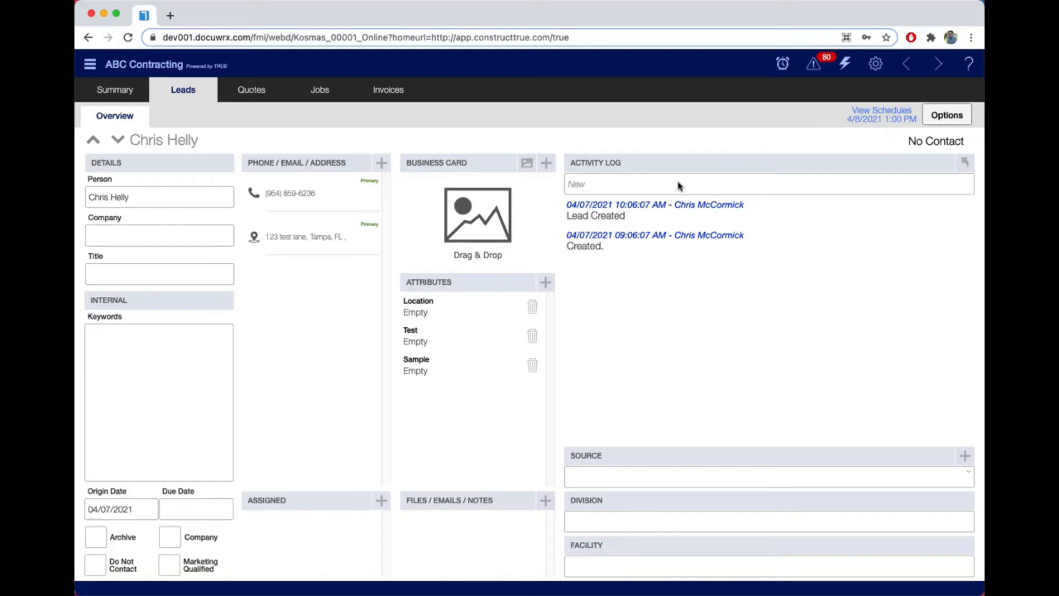
pyautogui.moveTo(223, 343)
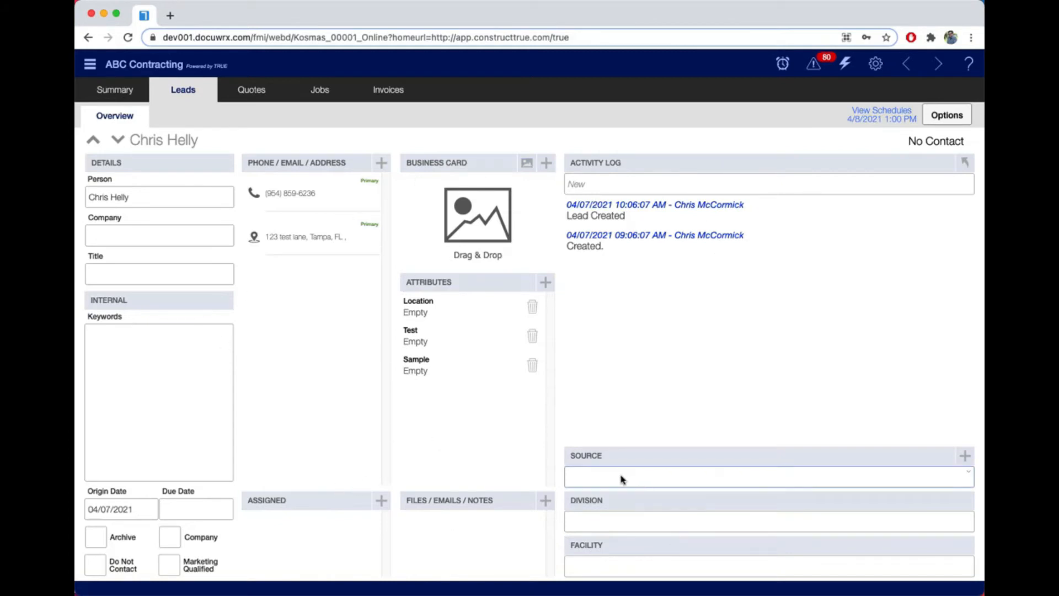
pyautogui.click(768, 475)
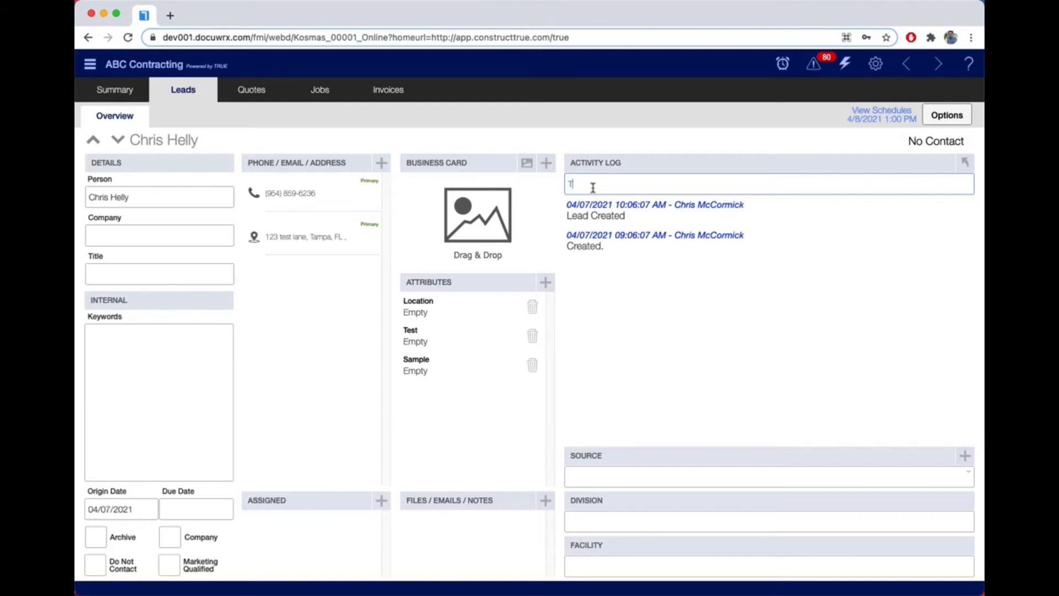
pyautogui.write('The customer has a dog')
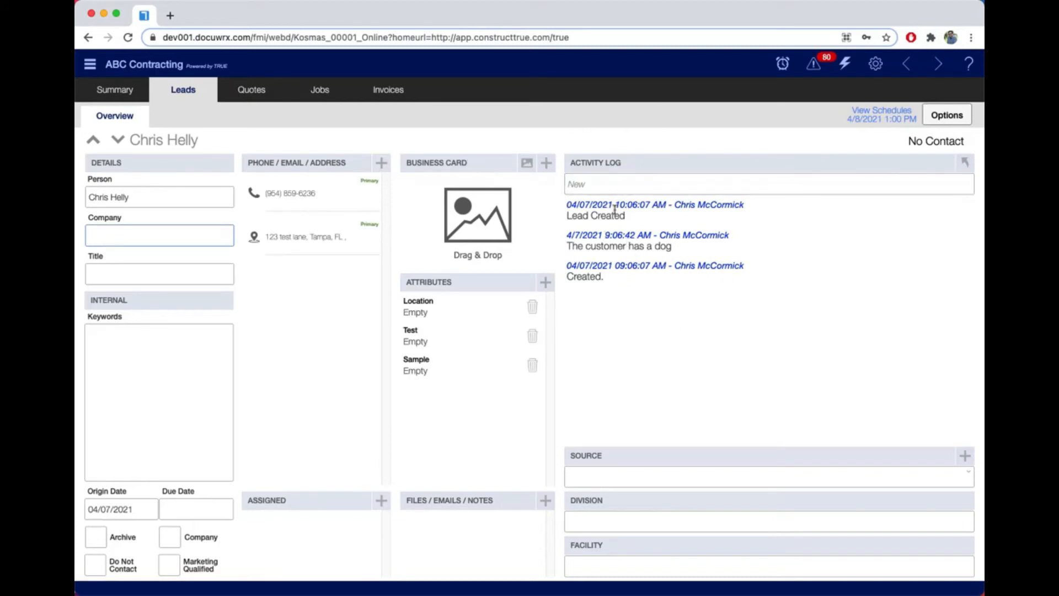
pyautogui.moveTo(596, 142)
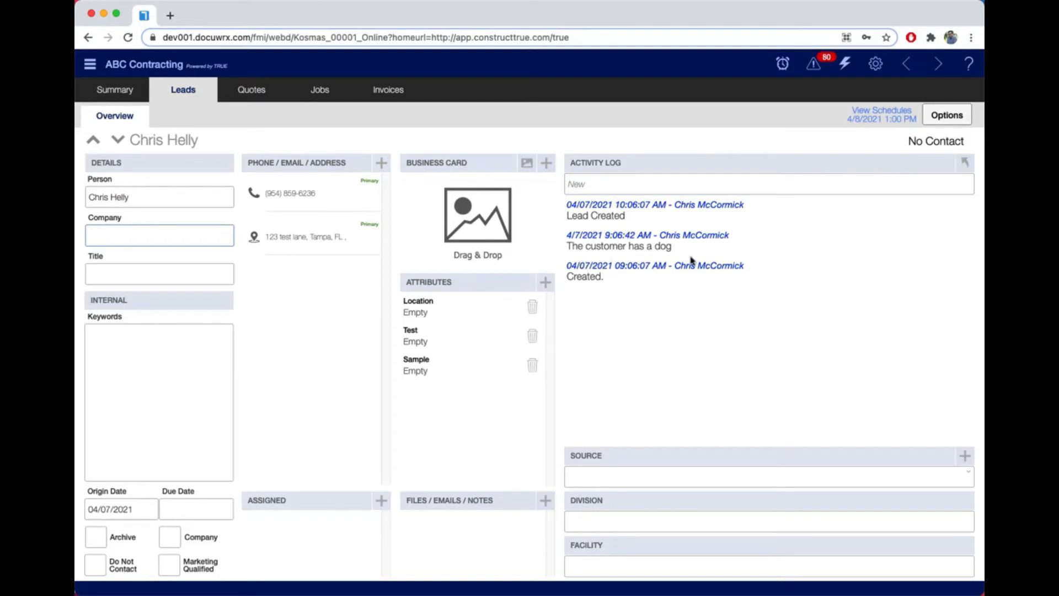
pyautogui.moveTo(715, 325)
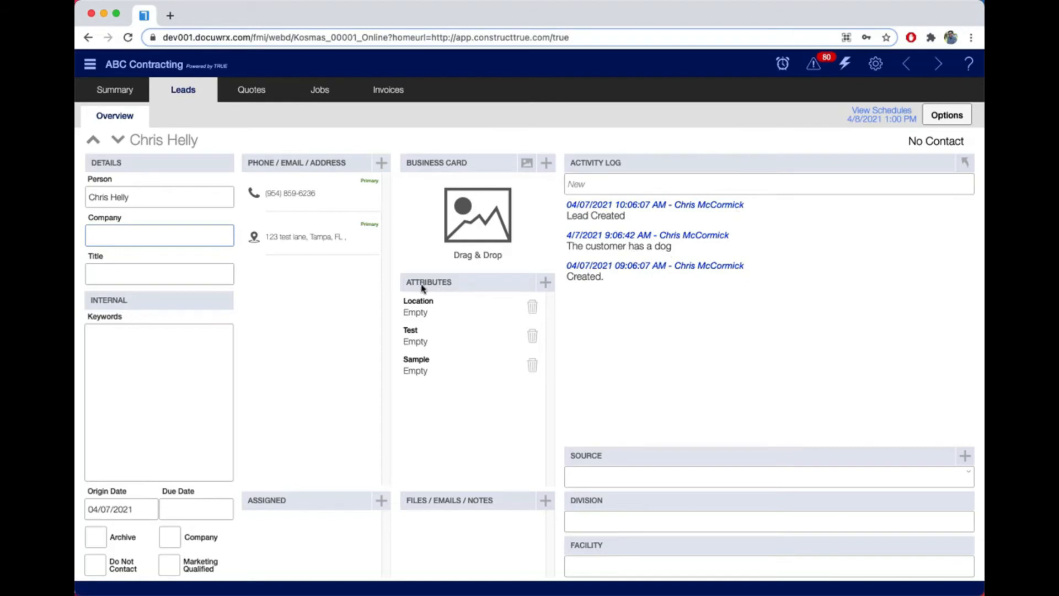
pyautogui.moveTo(508, 285)
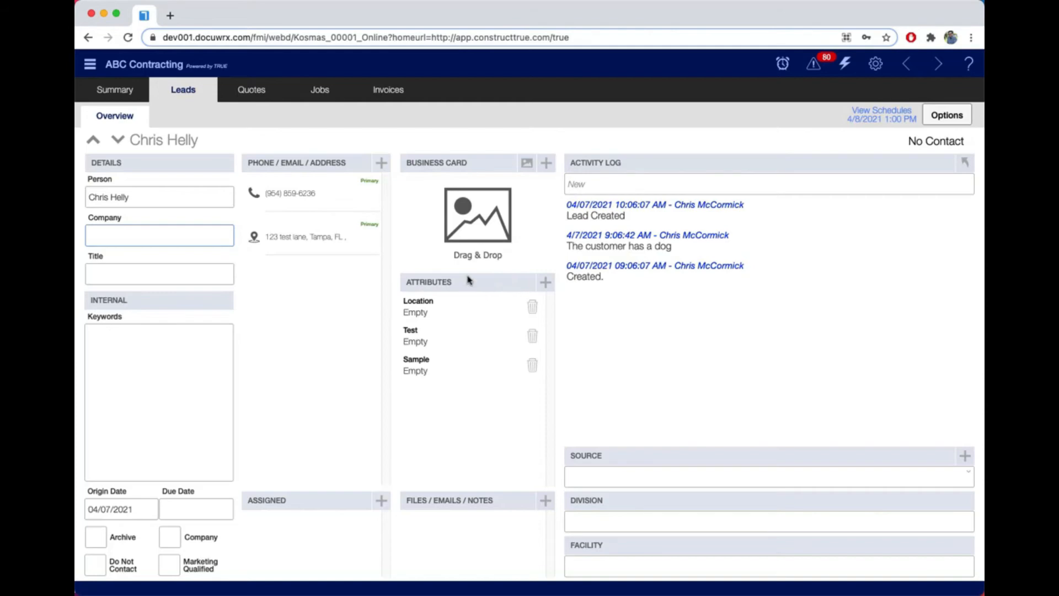
pyautogui.moveTo(430, 341)
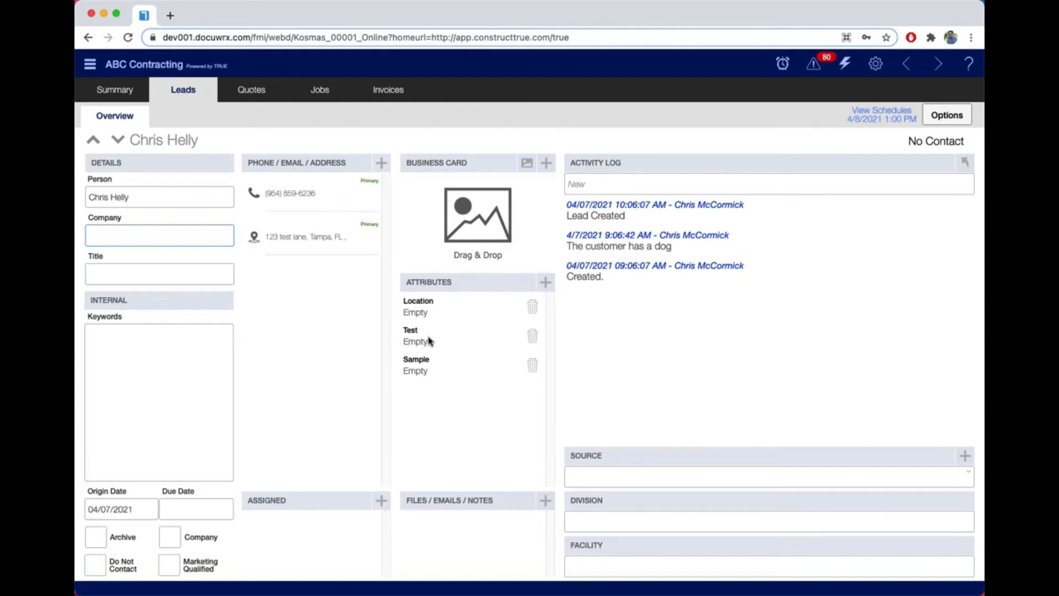
pyautogui.moveTo(425, 346)
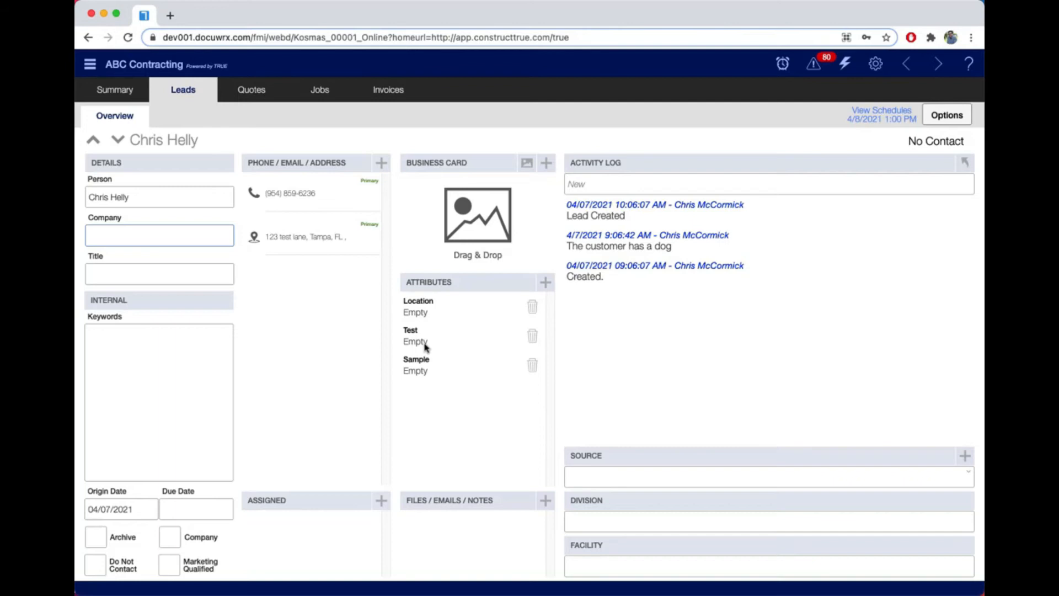
pyautogui.moveTo(446, 350)
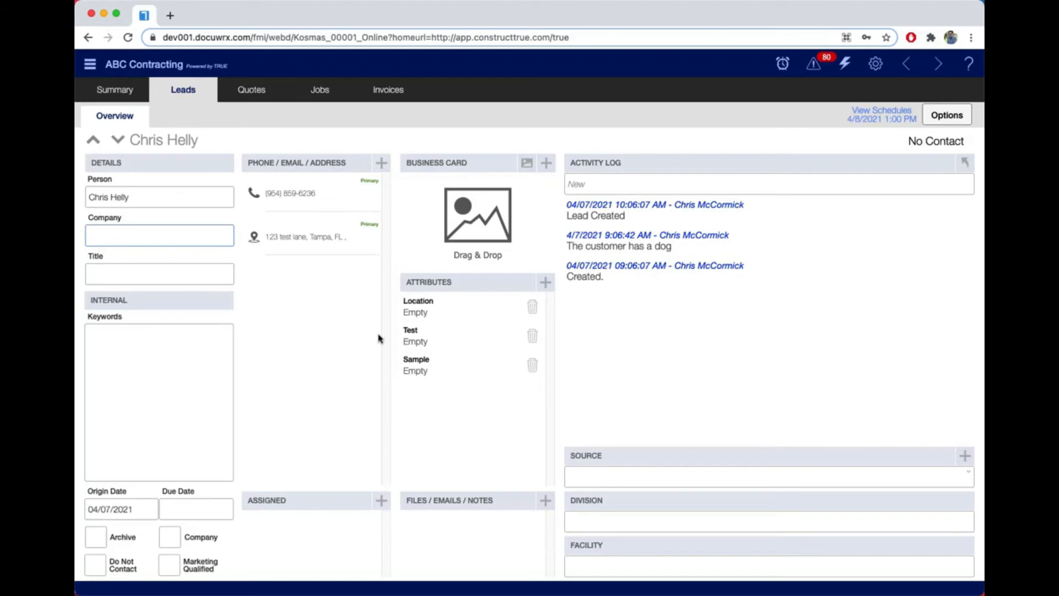
pyautogui.moveTo(551, 336)
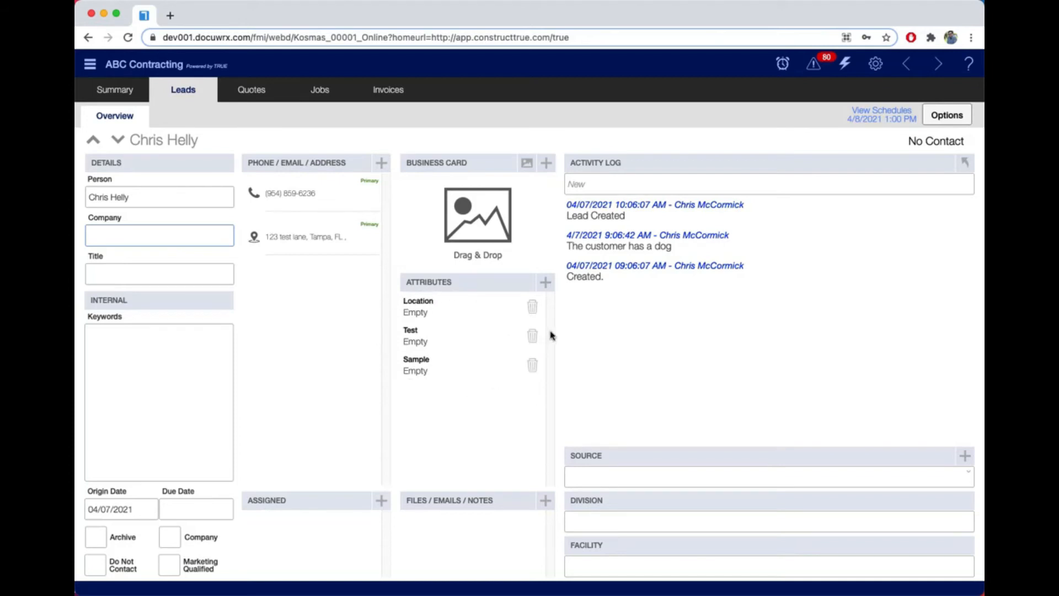
pyautogui.moveTo(431, 321)
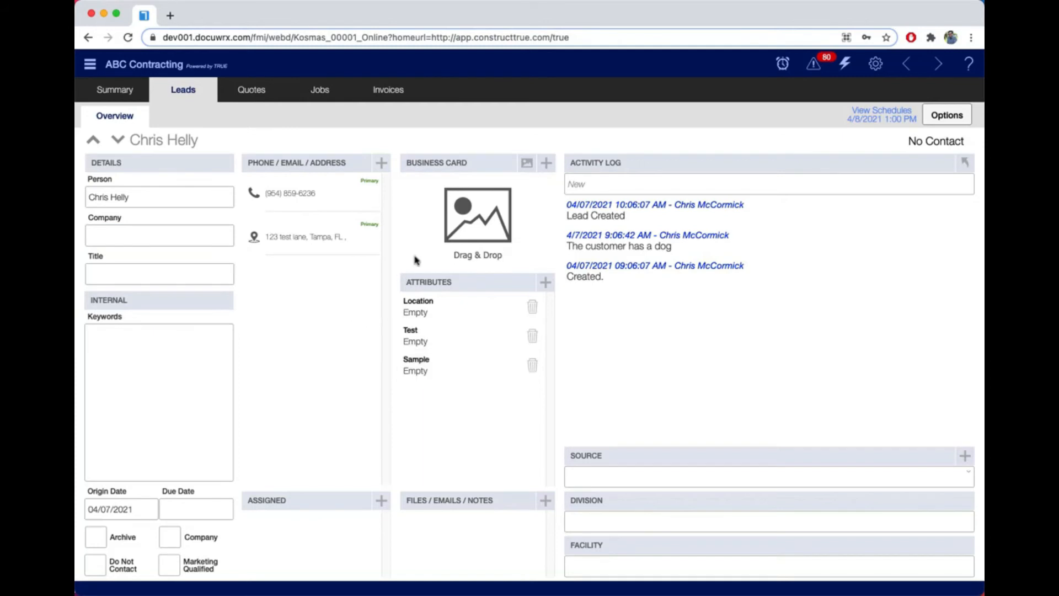
pyautogui.moveTo(301, 490)
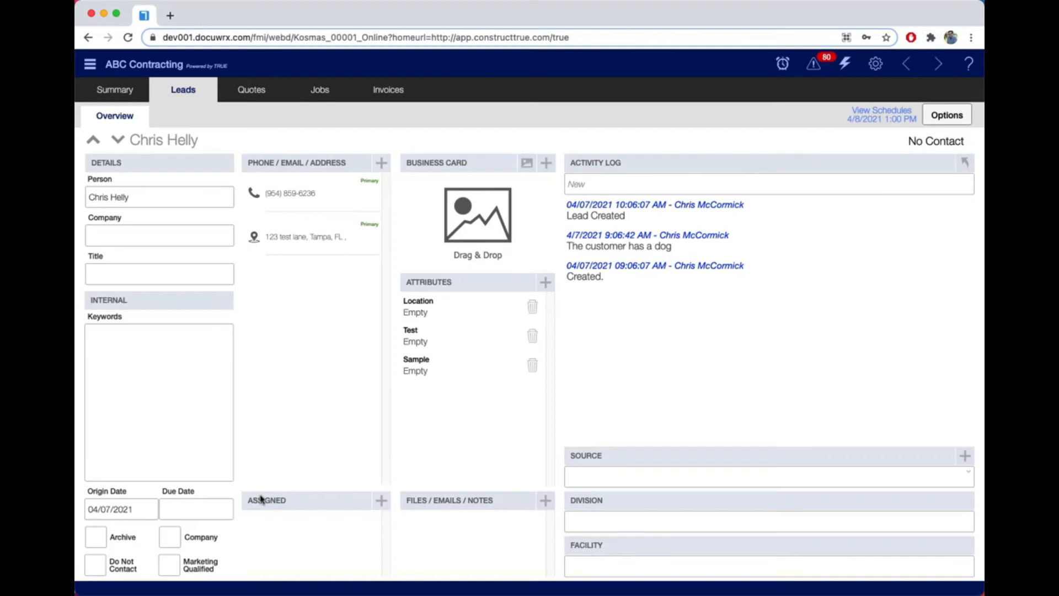
pyautogui.moveTo(276, 500)
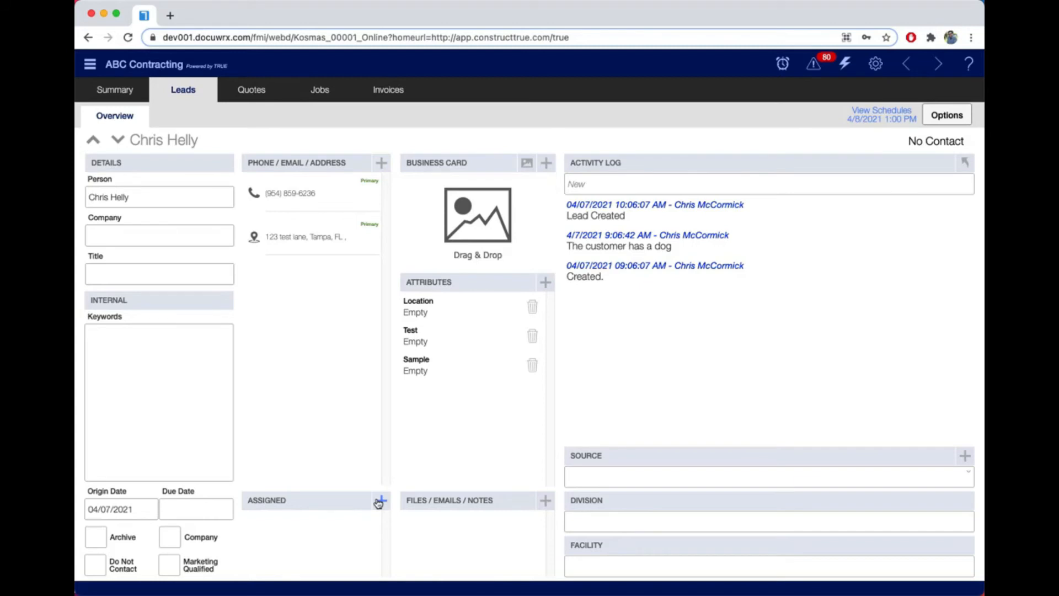
pyautogui.moveTo(357, 410)
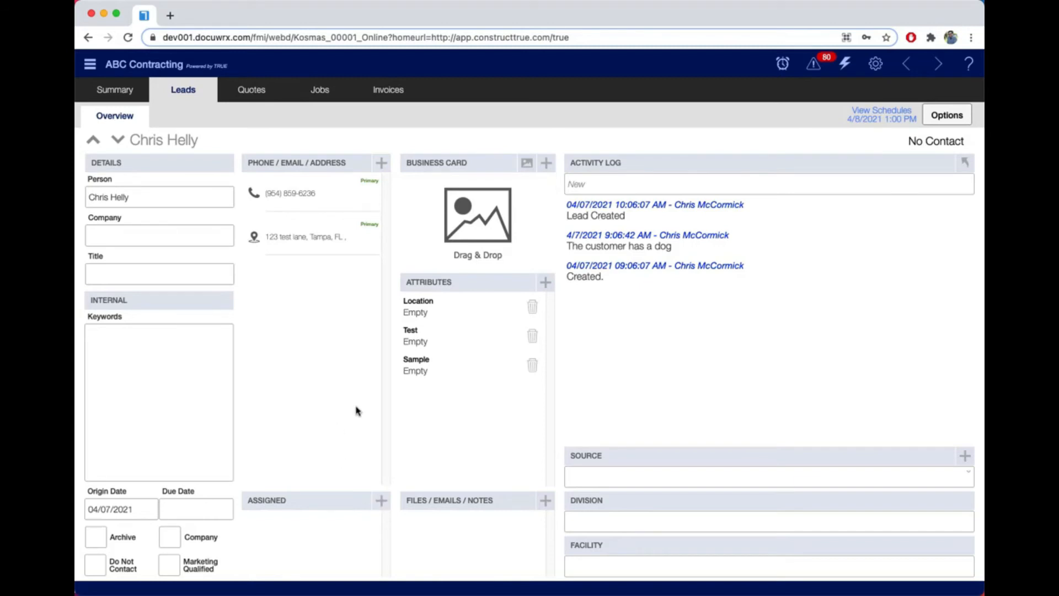
pyautogui.moveTo(282, 122)
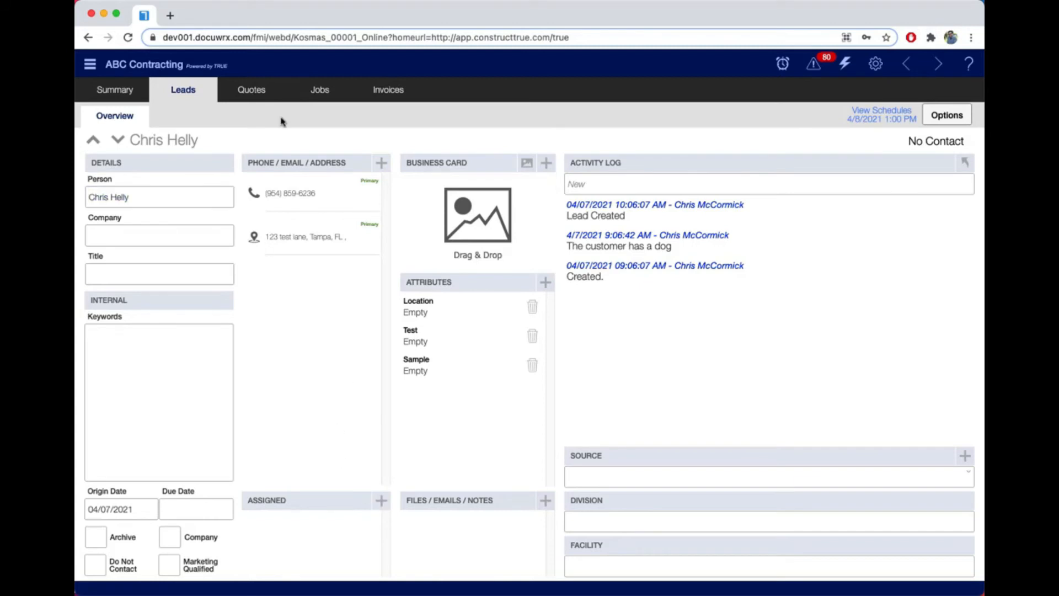
pyautogui.moveTo(286, 509)
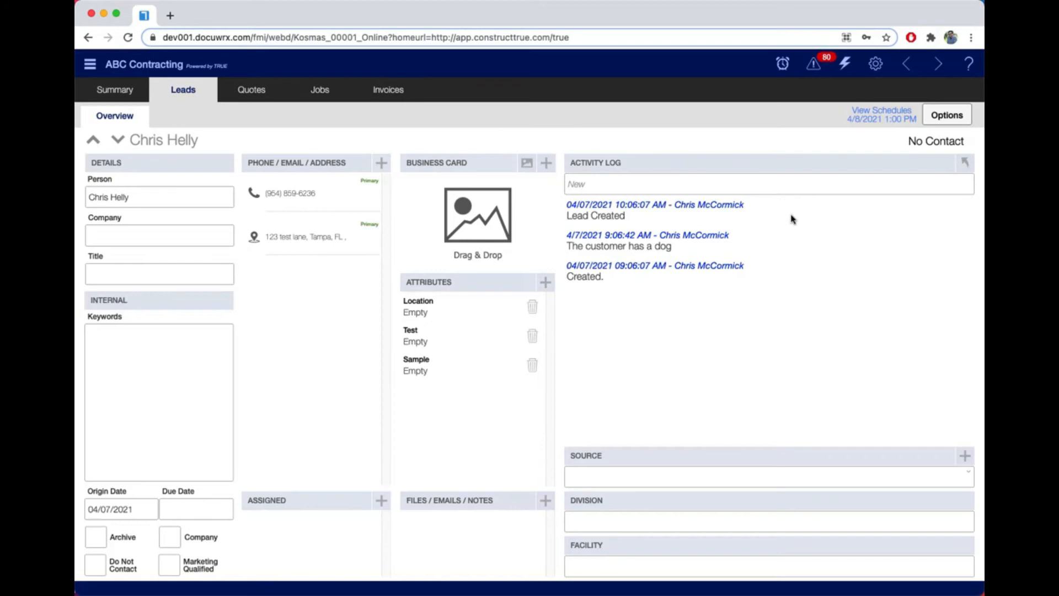
pyautogui.moveTo(791, 218)
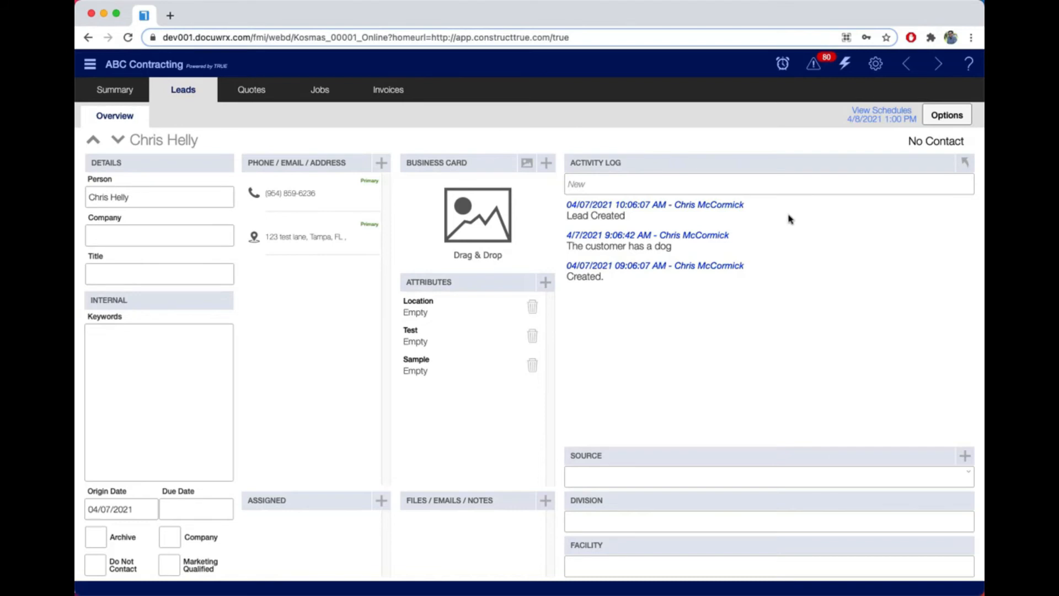
pyautogui.moveTo(783, 221)
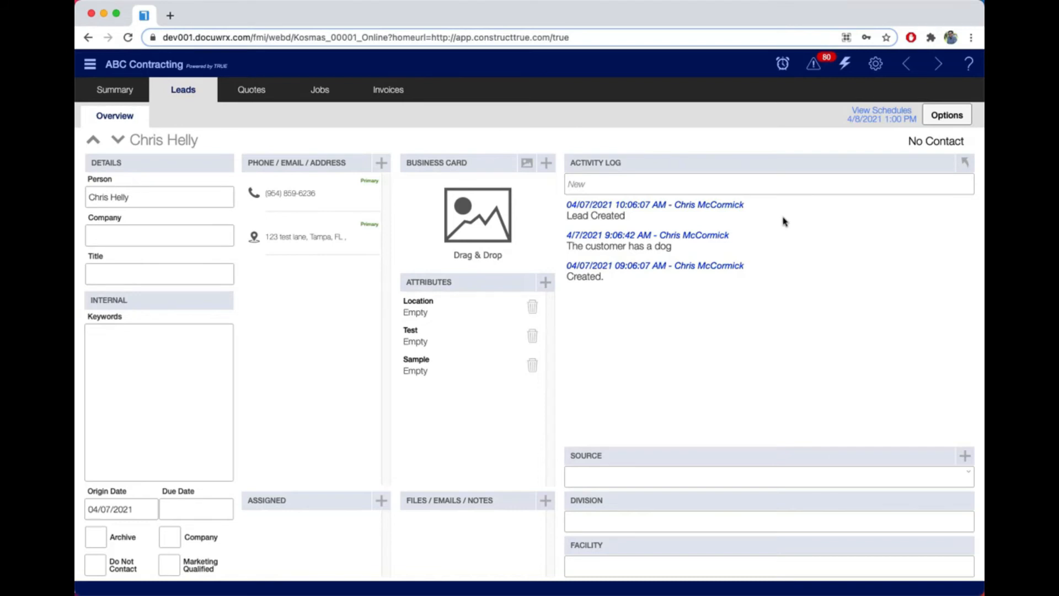
pyautogui.moveTo(162, 147)
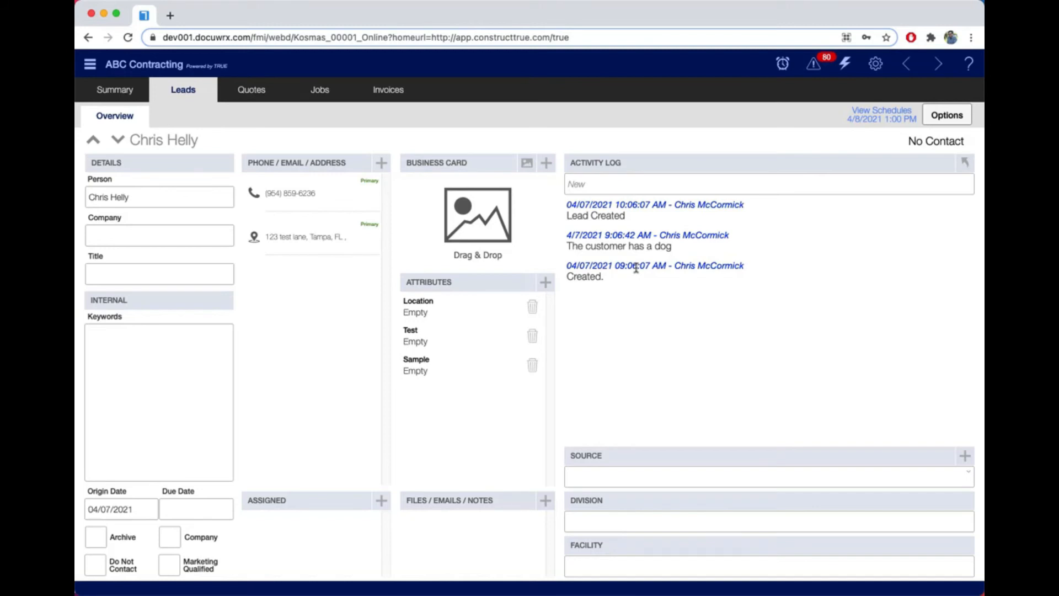
pyautogui.moveTo(621, 386)
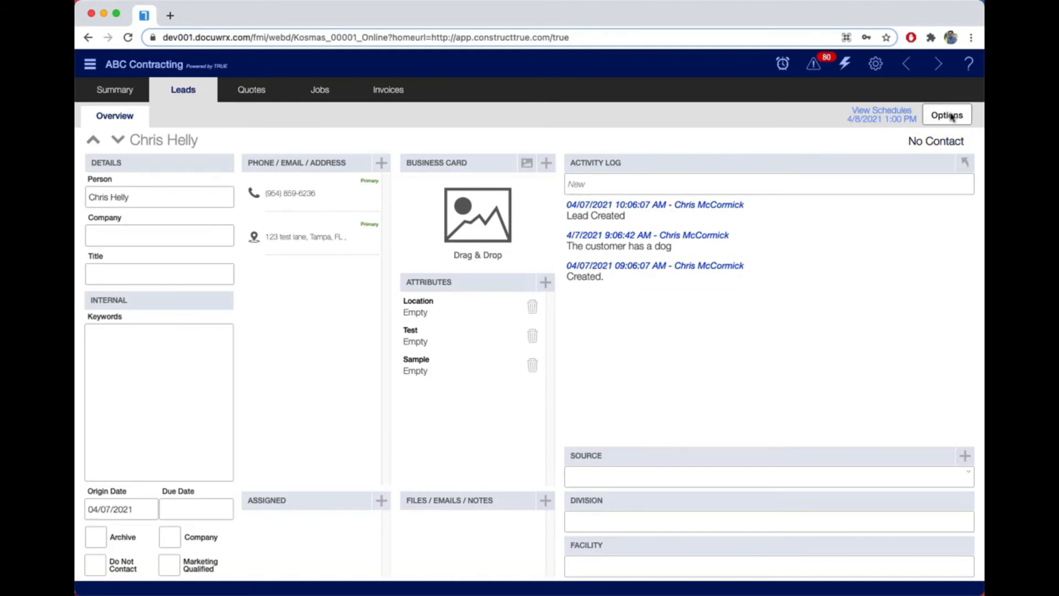
# Step: Choose New Quote from the lead's Options menu
pyautogui.click(946, 115)
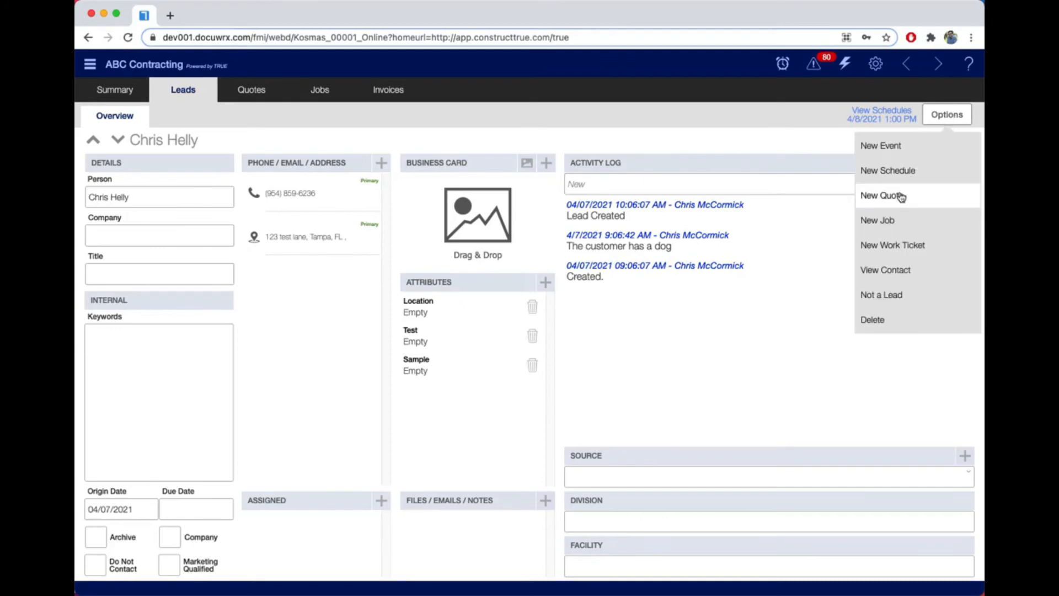
pyautogui.click(882, 195)
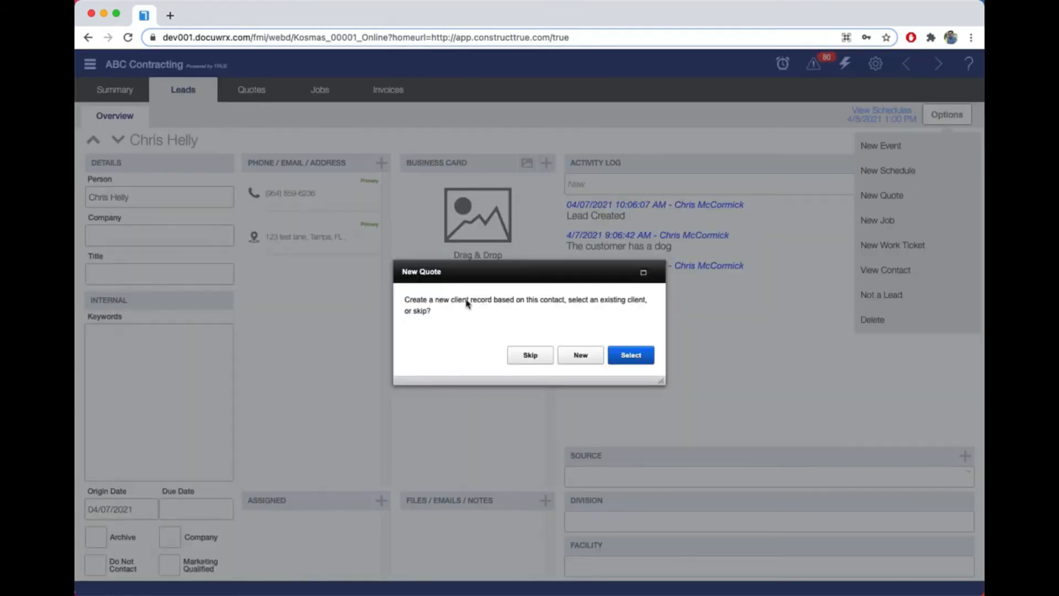
pyautogui.moveTo(611, 307)
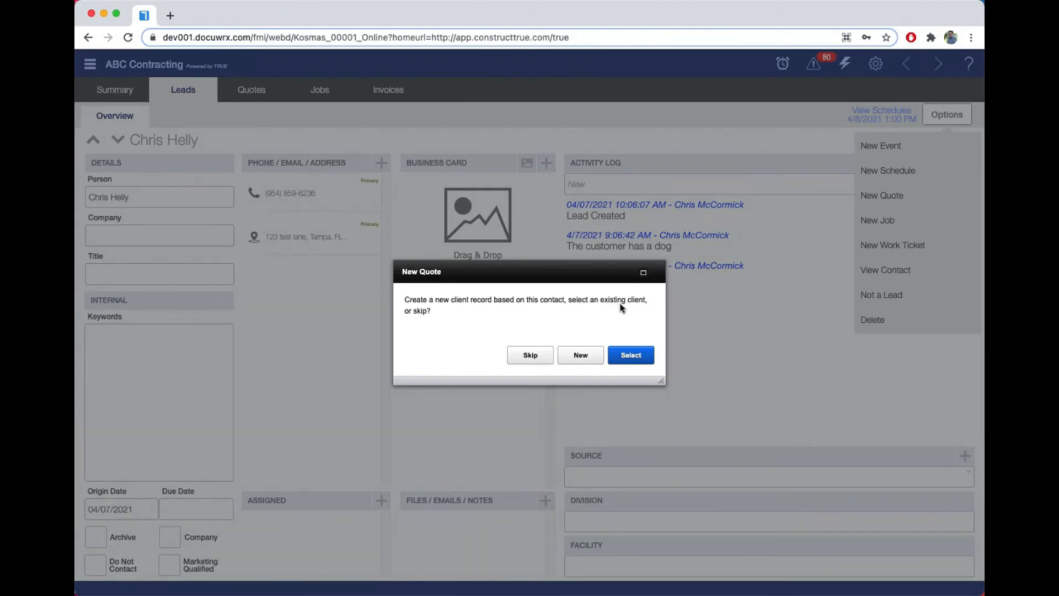
pyautogui.moveTo(540, 313)
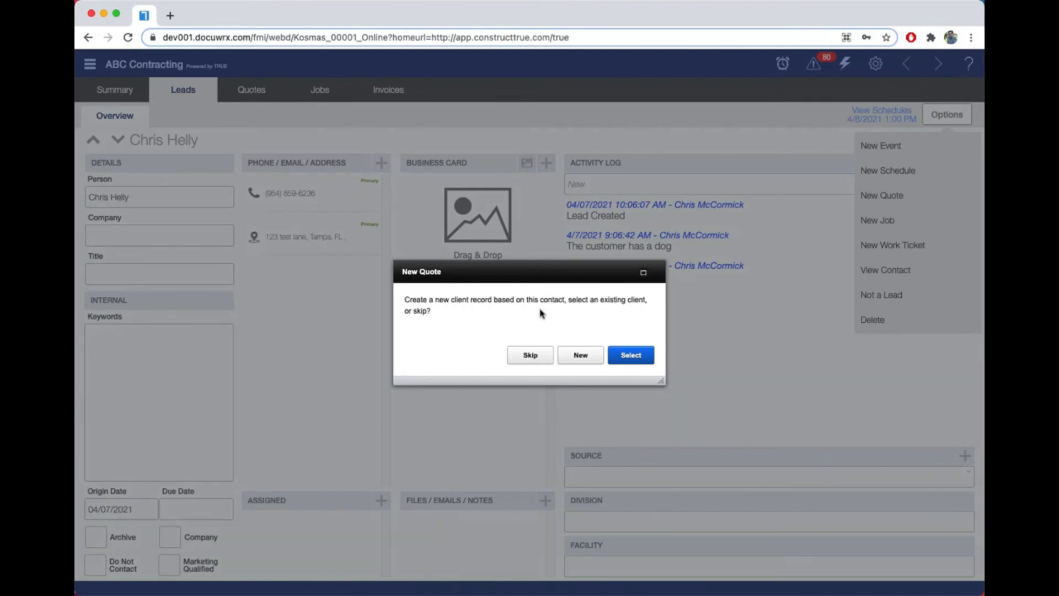
pyautogui.moveTo(577, 307)
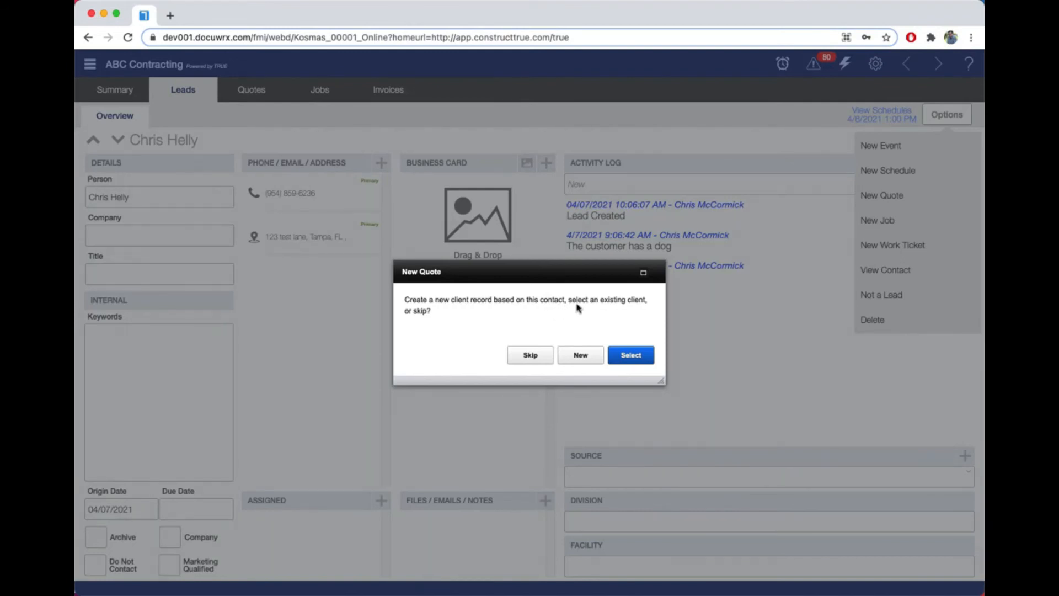
pyautogui.moveTo(639, 312)
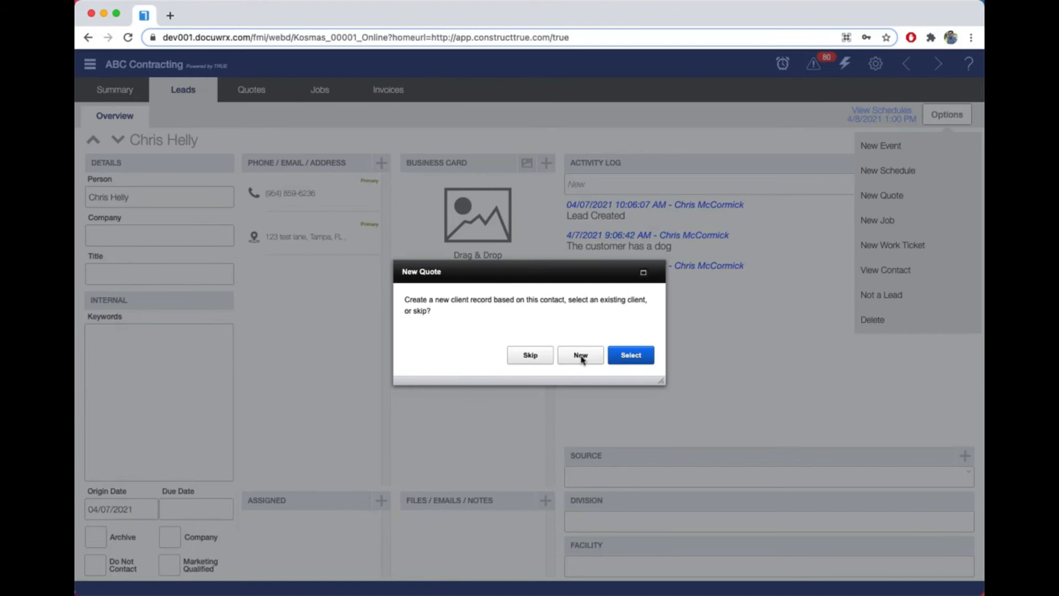
pyautogui.moveTo(607, 313)
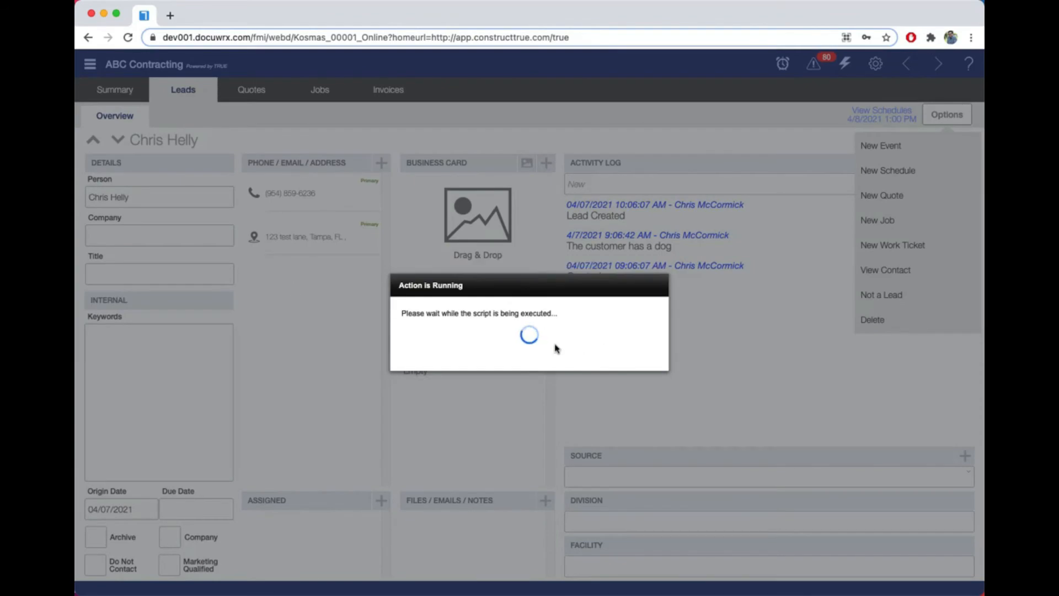
pyautogui.moveTo(554, 339)
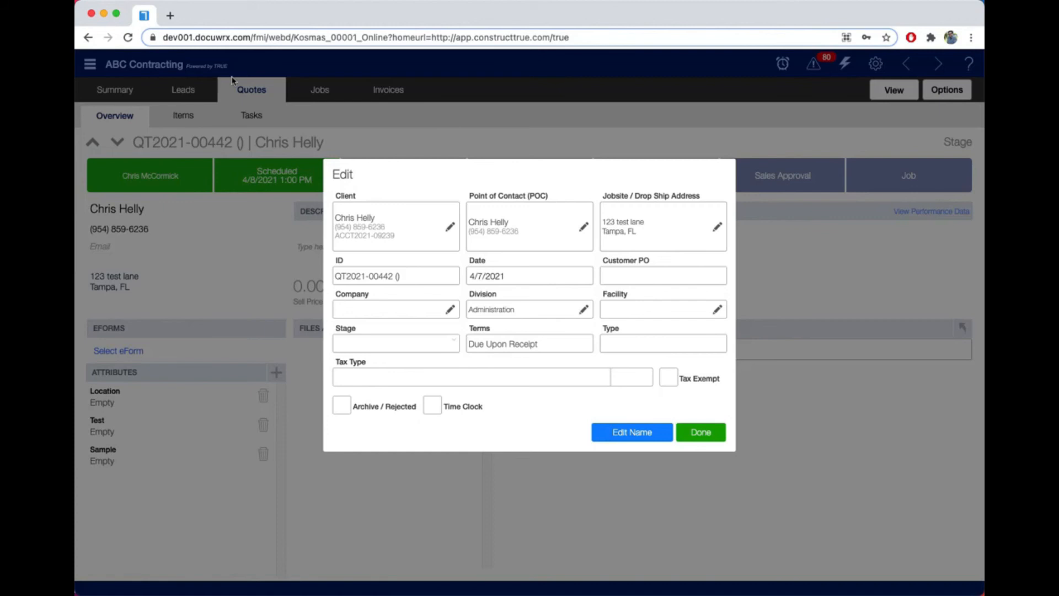
pyautogui.moveTo(209, 108)
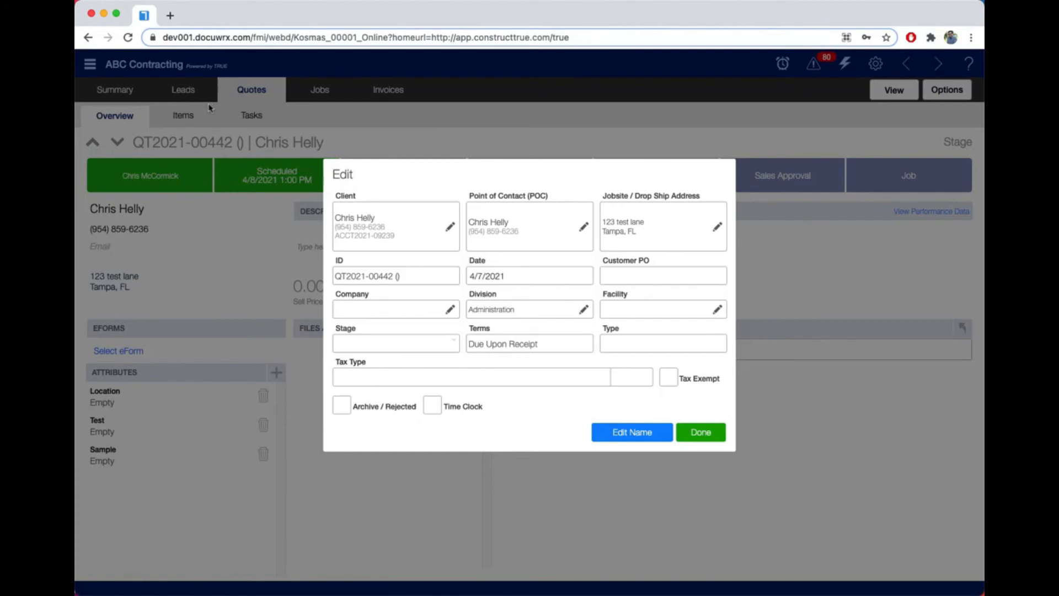
pyautogui.moveTo(256, 114)
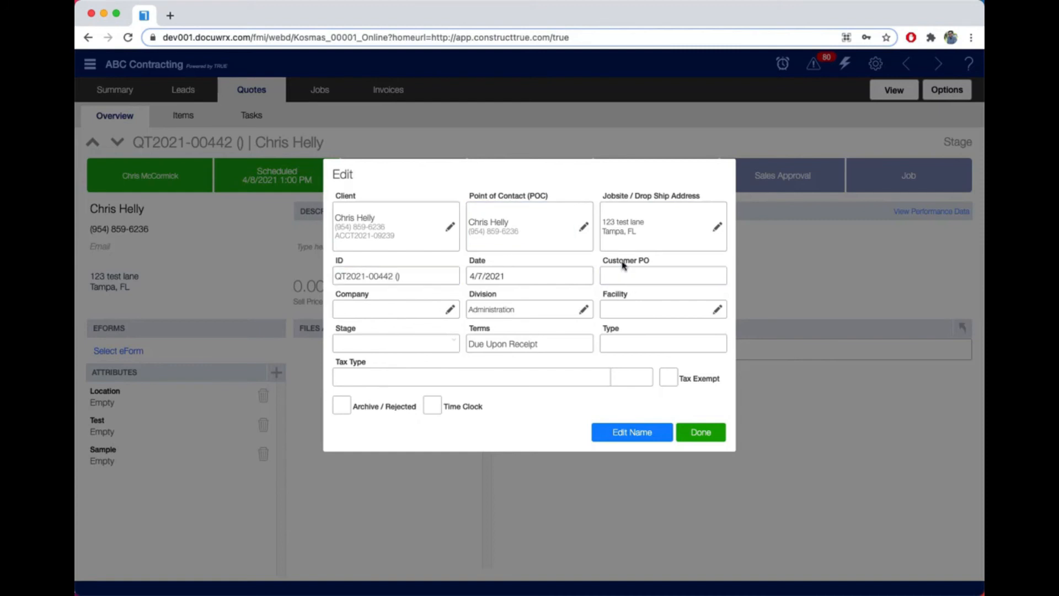
pyautogui.click(662, 275)
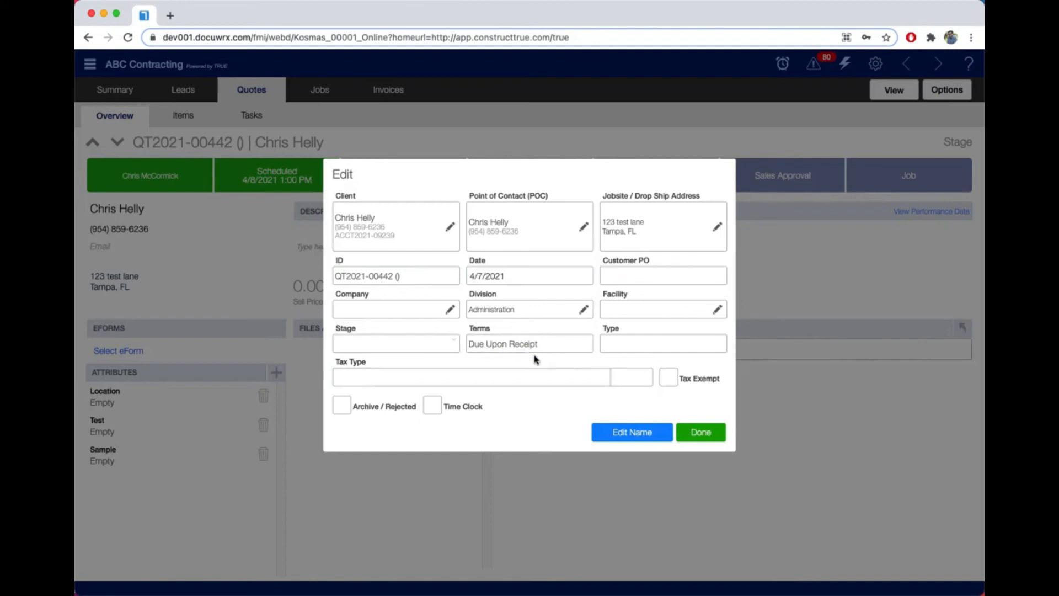
pyautogui.moveTo(645, 417)
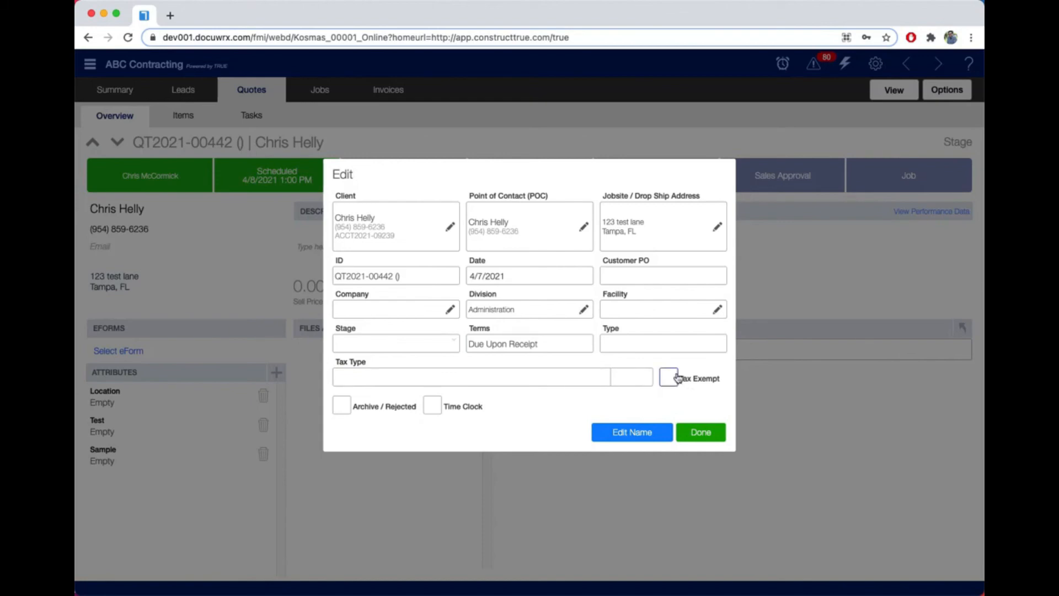
pyautogui.click(700, 432)
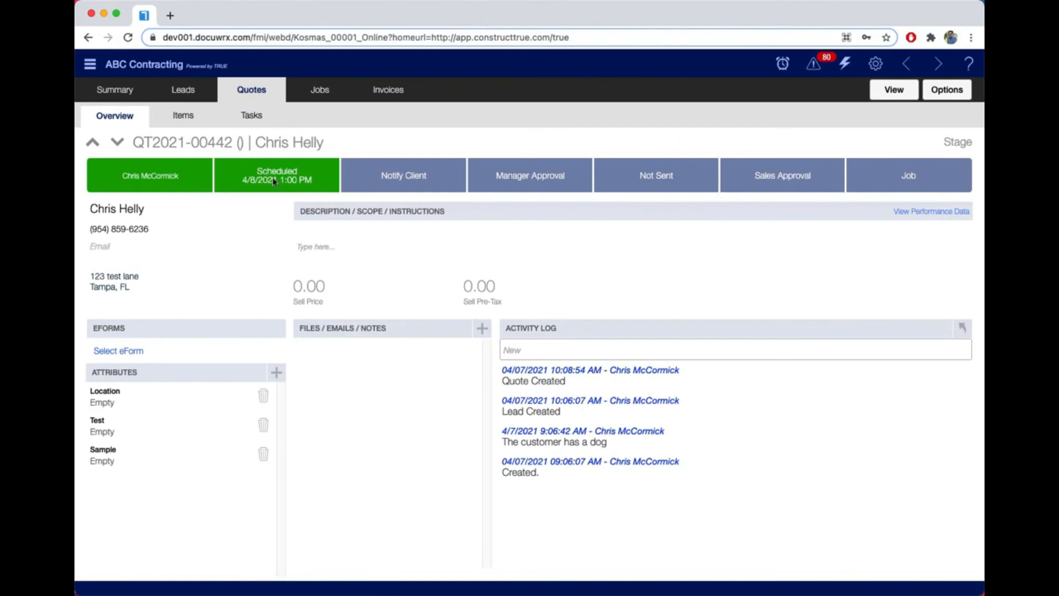
pyautogui.moveTo(309, 316)
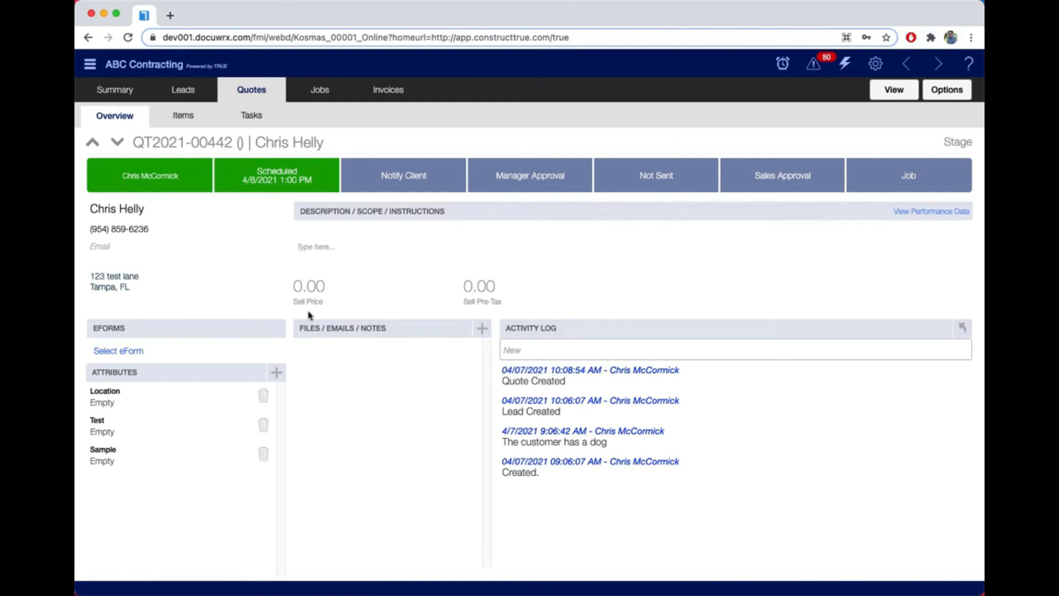
pyautogui.moveTo(442, 338)
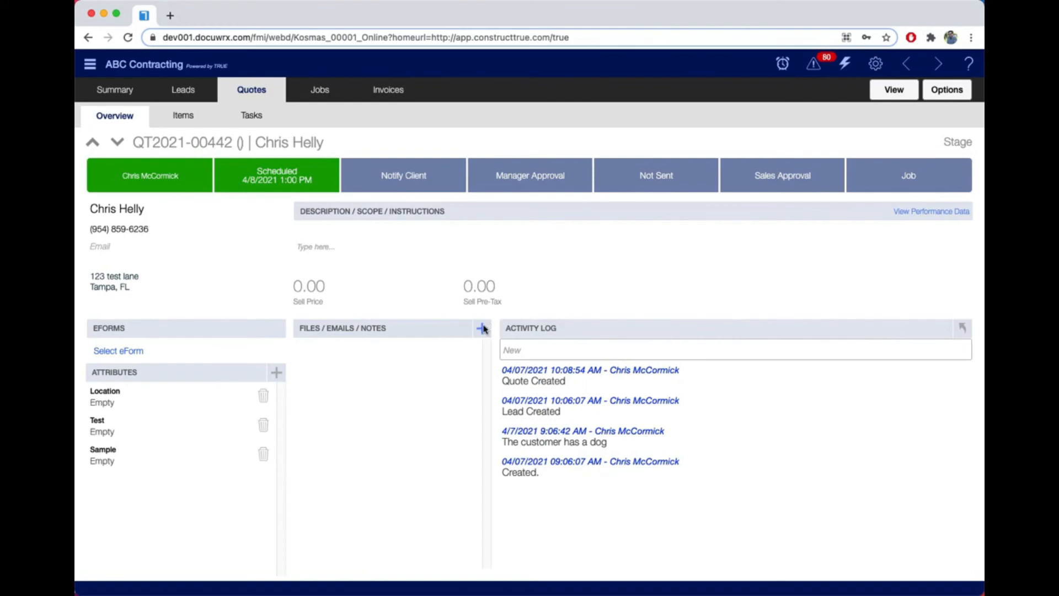
pyautogui.moveTo(819, 134)
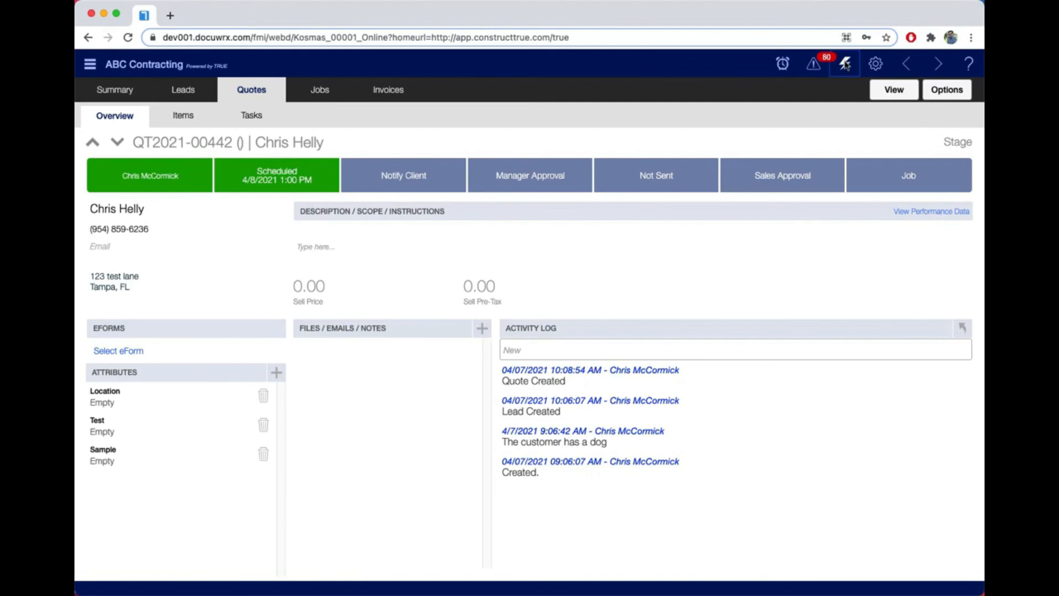
pyautogui.click(843, 63)
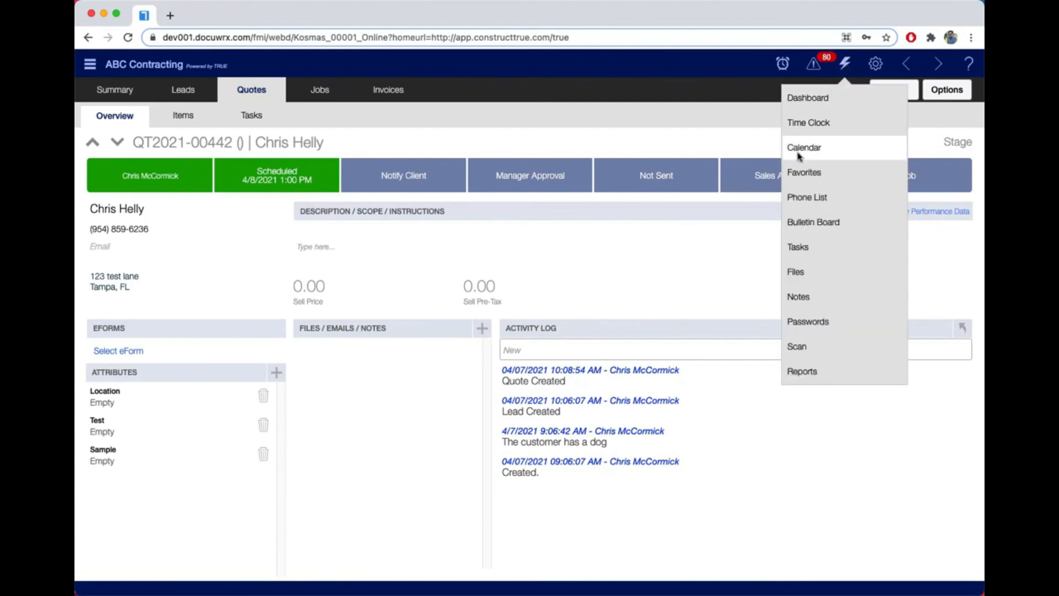
pyautogui.moveTo(684, 292)
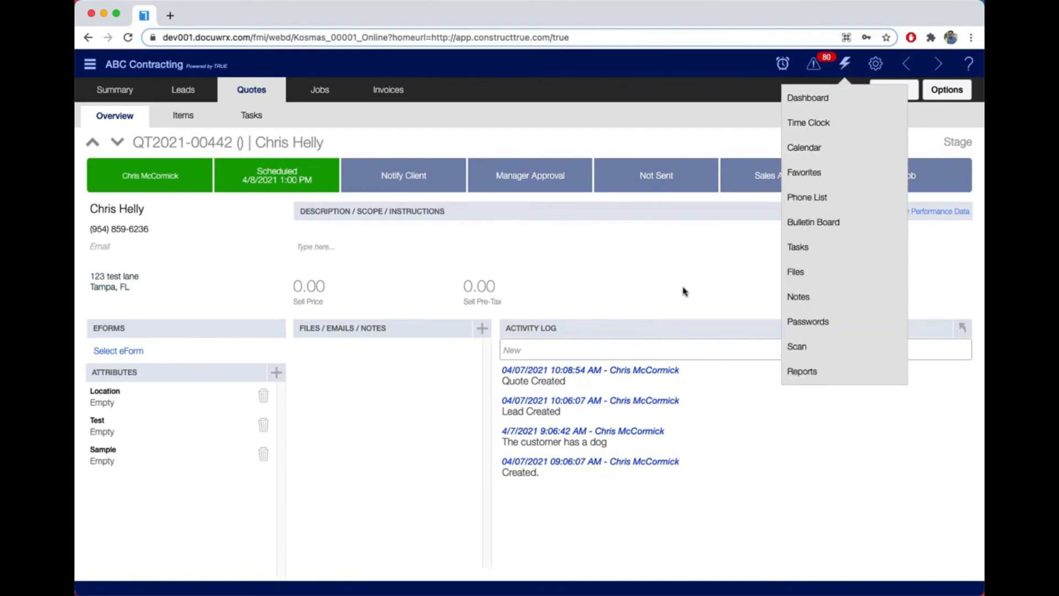
pyautogui.moveTo(869, 151)
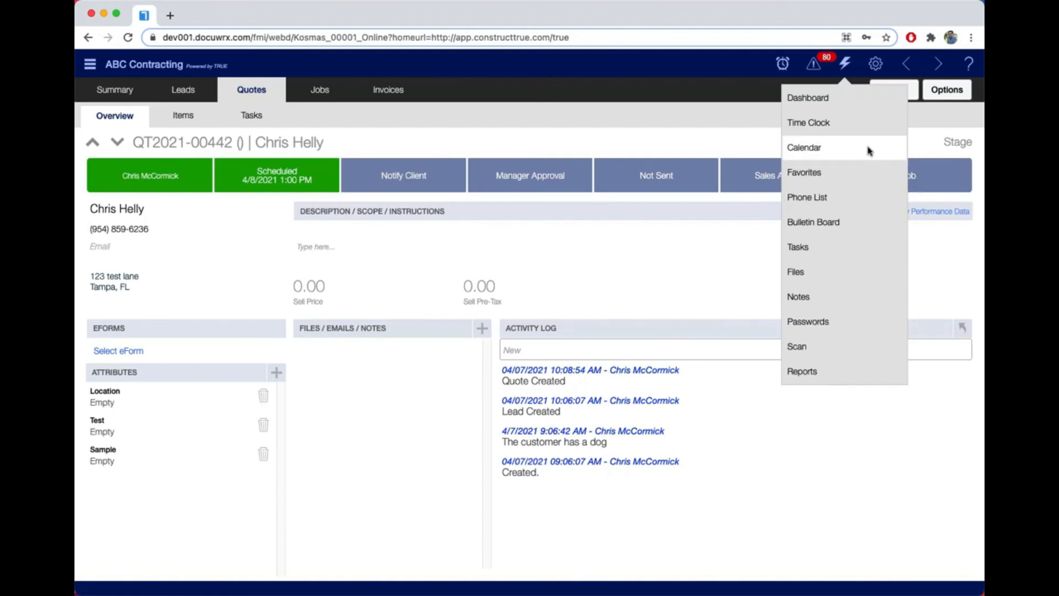
pyautogui.click(845, 64)
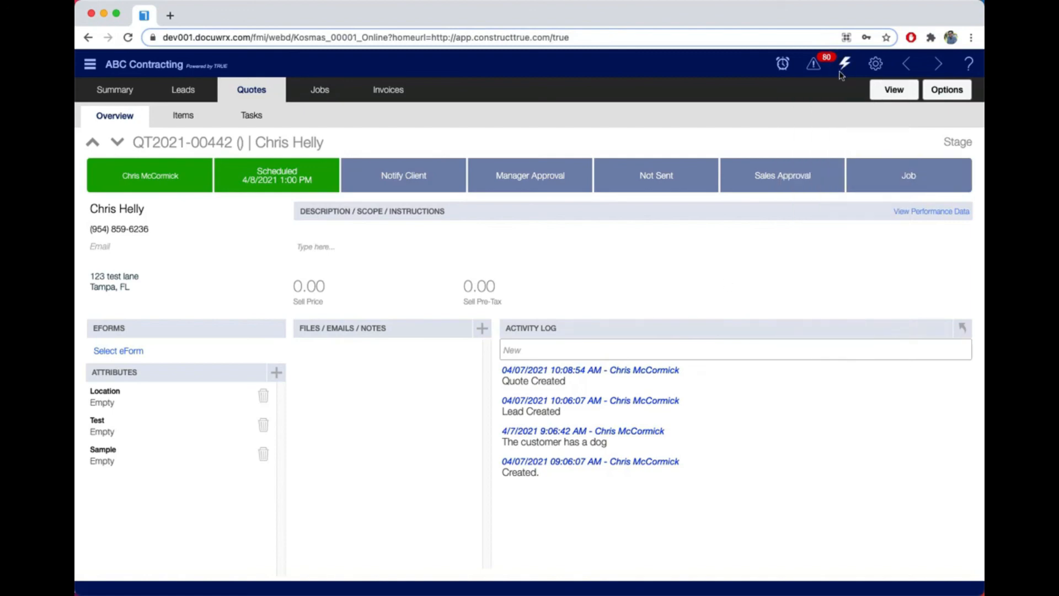
pyautogui.click(844, 64)
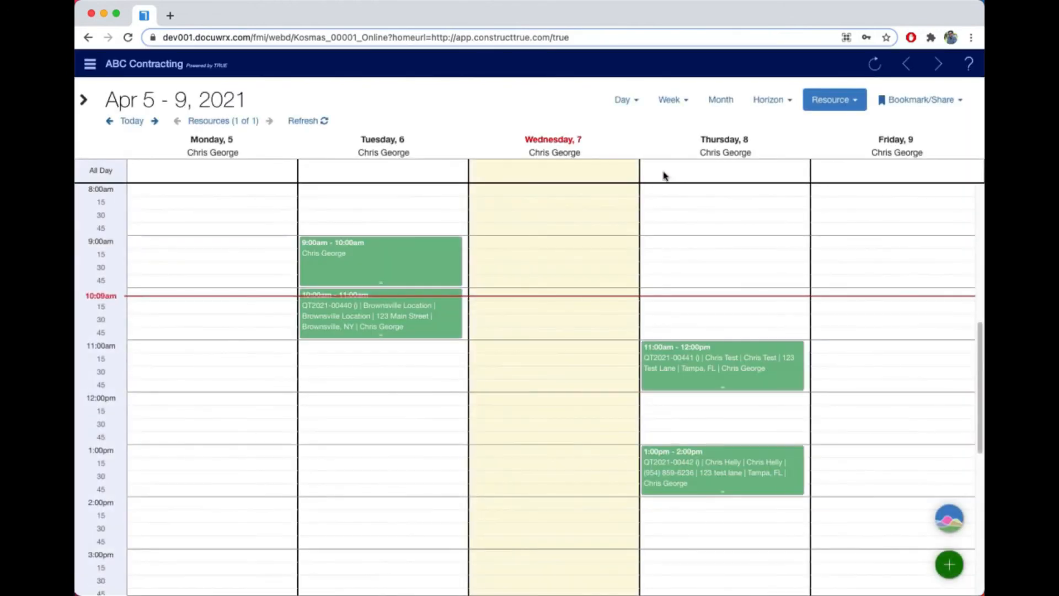
pyautogui.moveTo(701, 517)
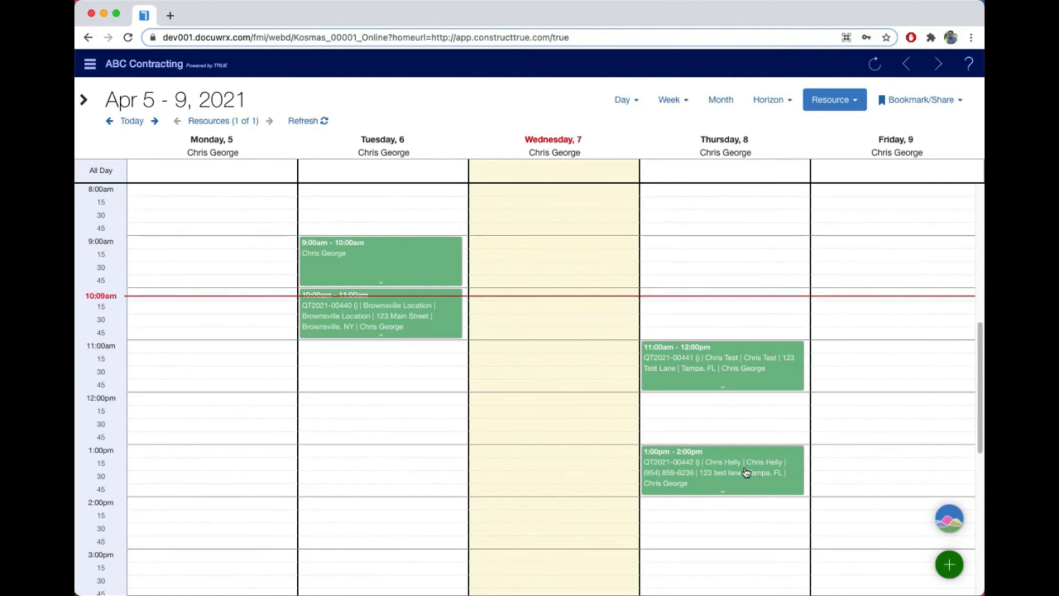
pyautogui.click(721, 470)
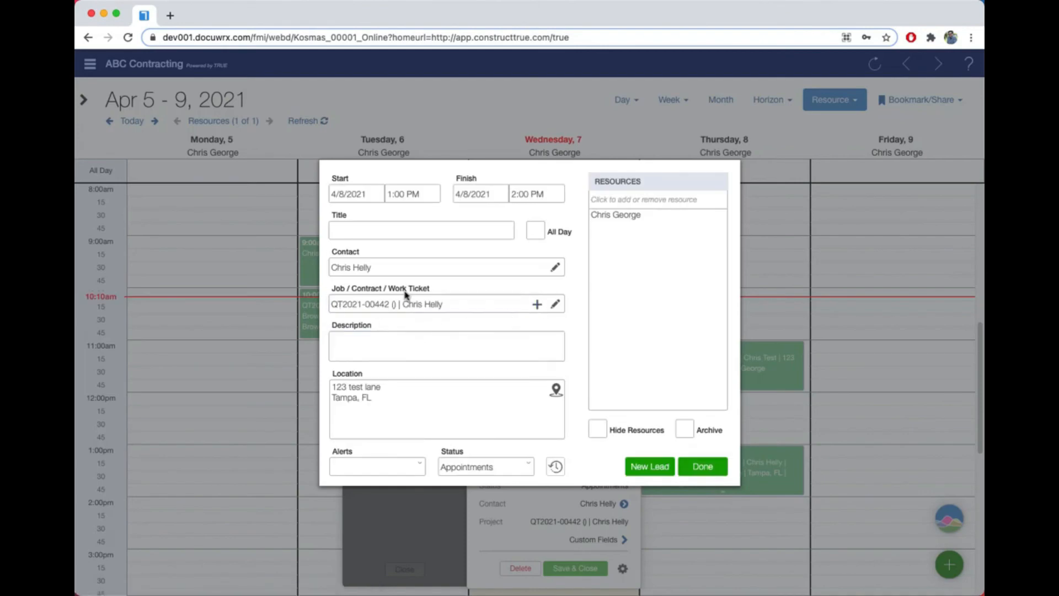
pyautogui.click(703, 466)
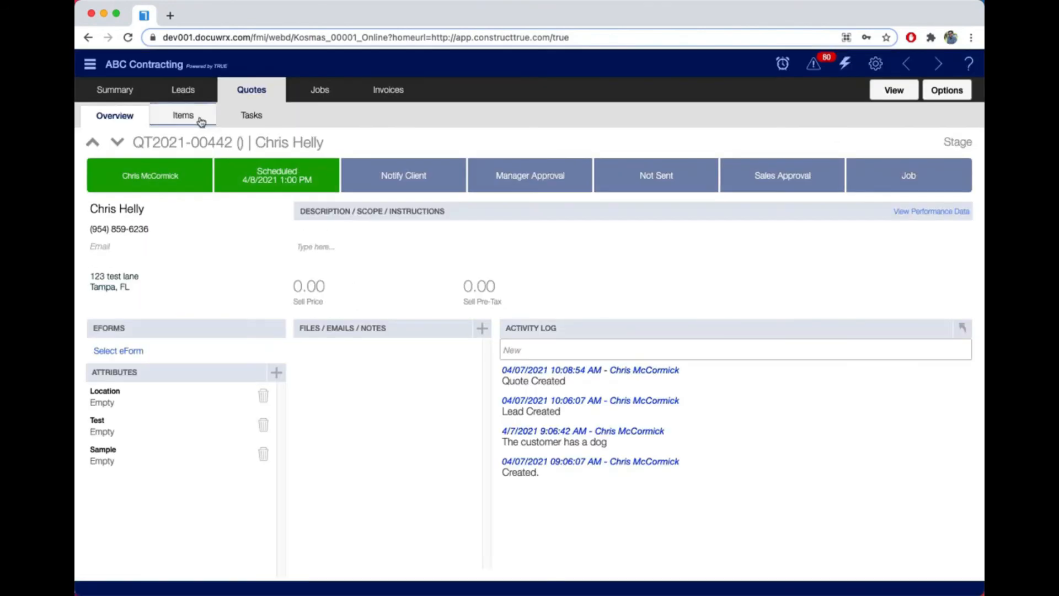
pyautogui.click(182, 115)
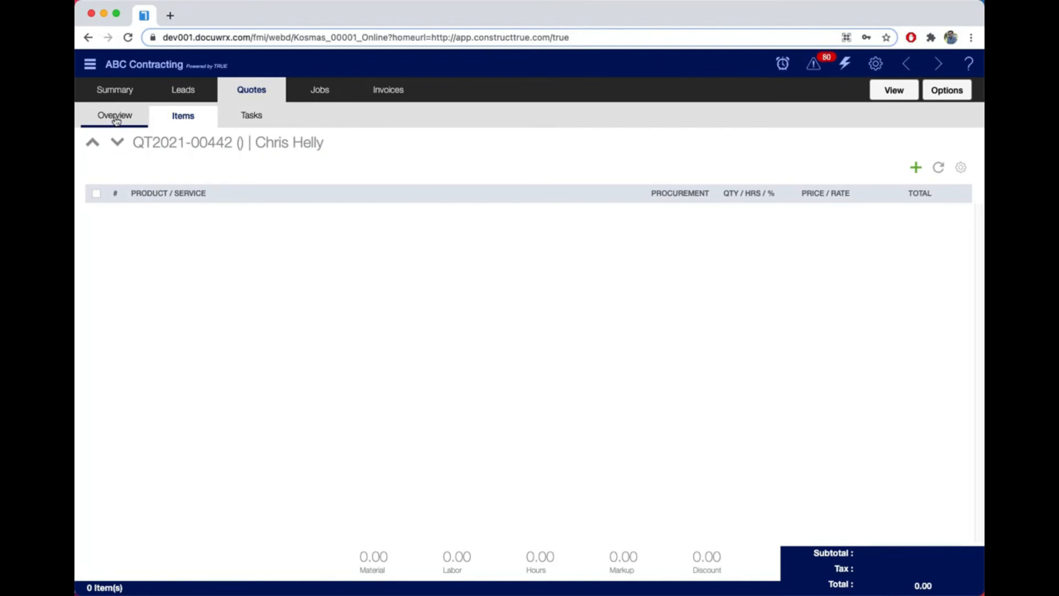
pyautogui.click(114, 115)
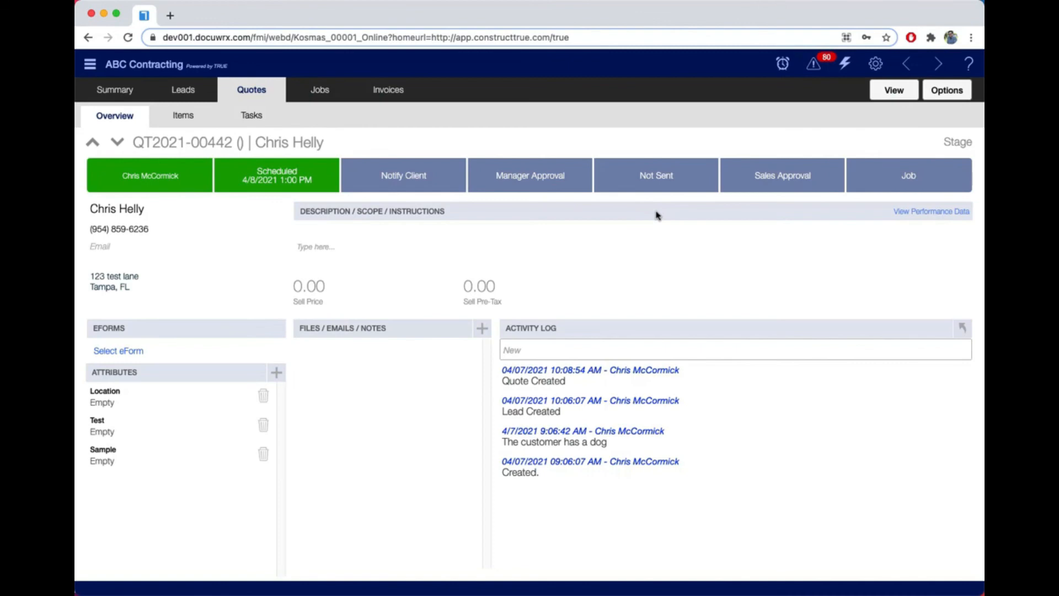
pyautogui.moveTo(882, 135)
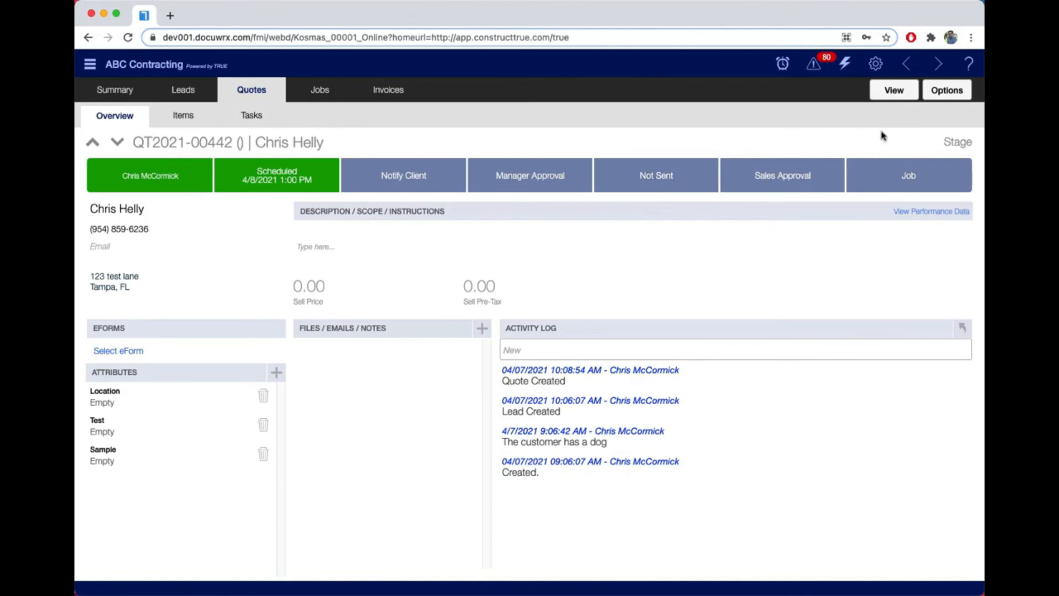
pyautogui.moveTo(770, 112)
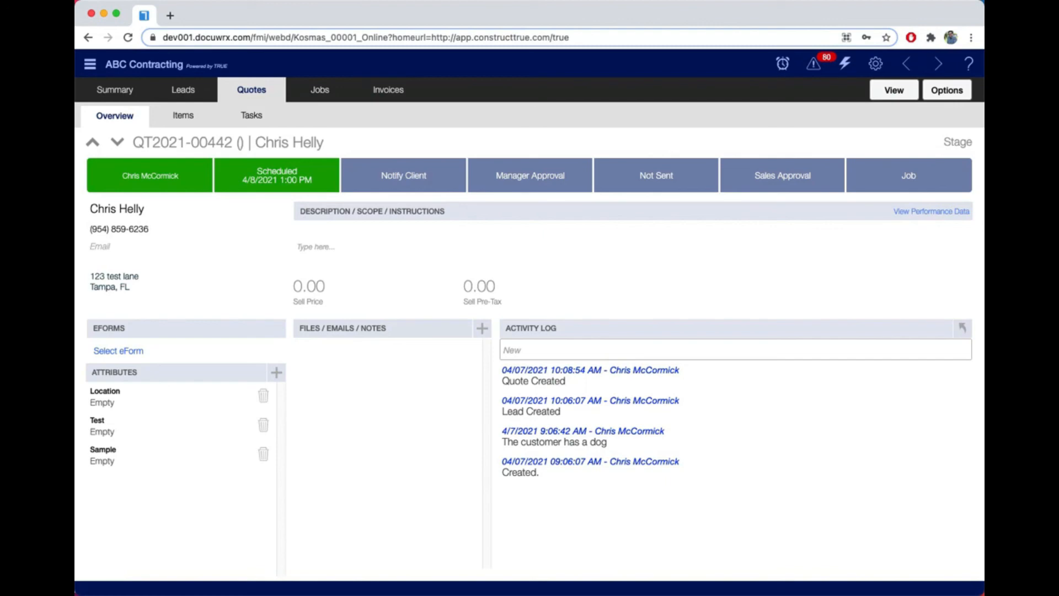
pyautogui.moveTo(183, 129)
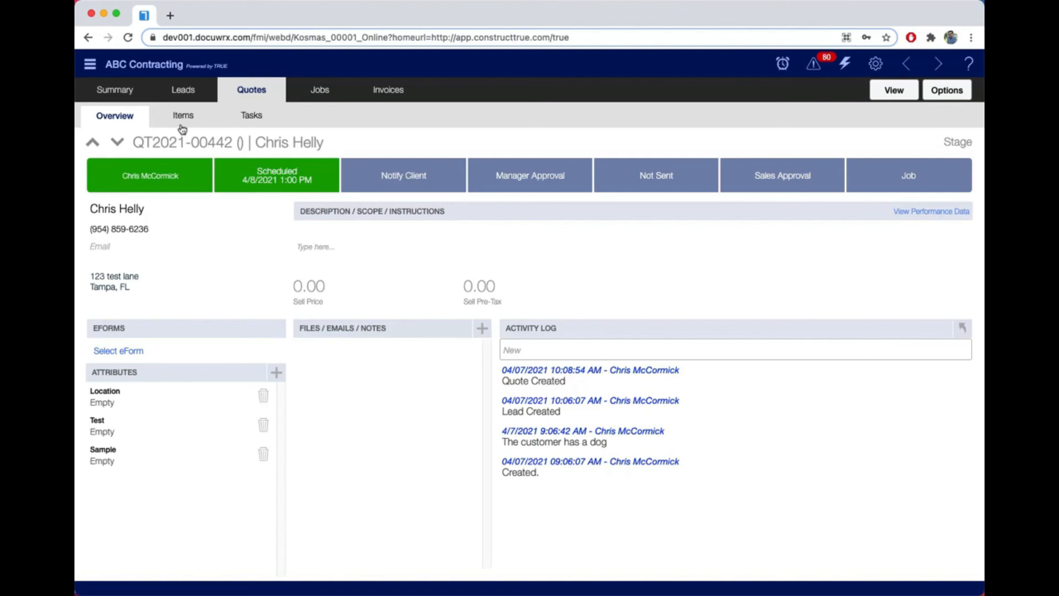
pyautogui.moveTo(115, 351)
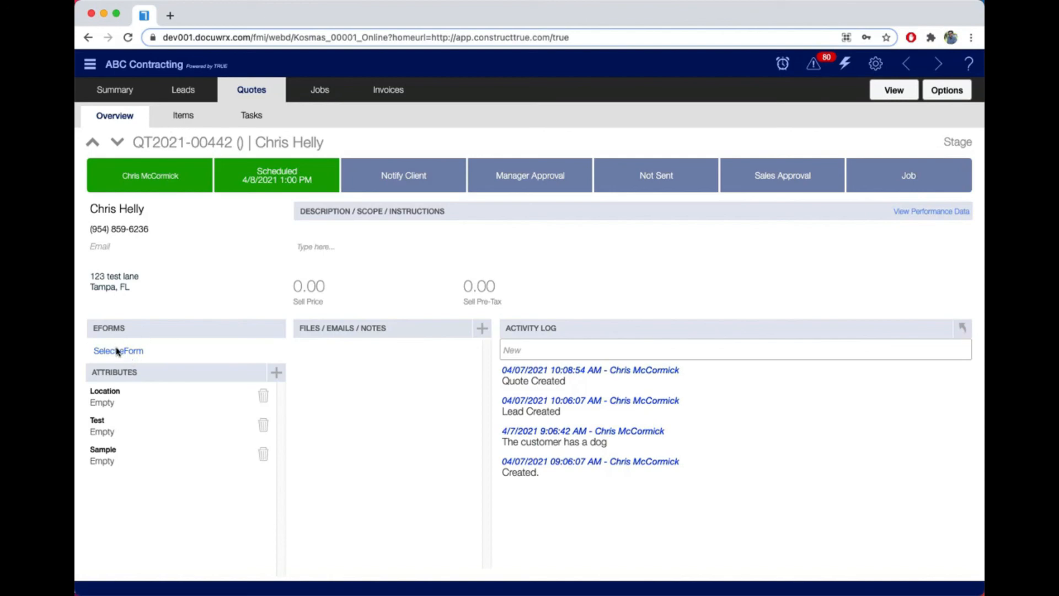
pyautogui.moveTo(122, 355)
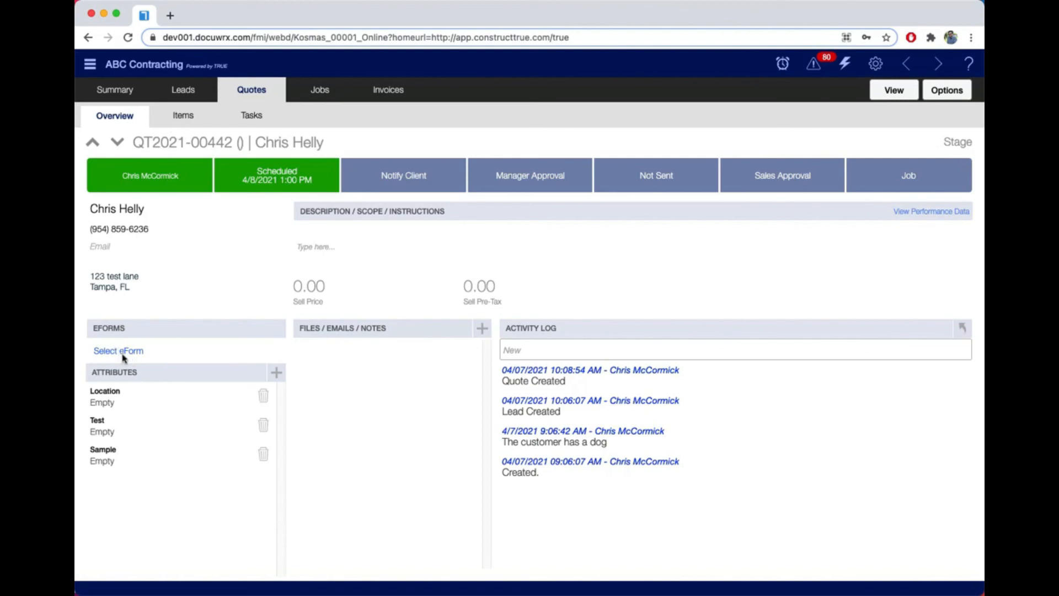
pyautogui.moveTo(440, 262)
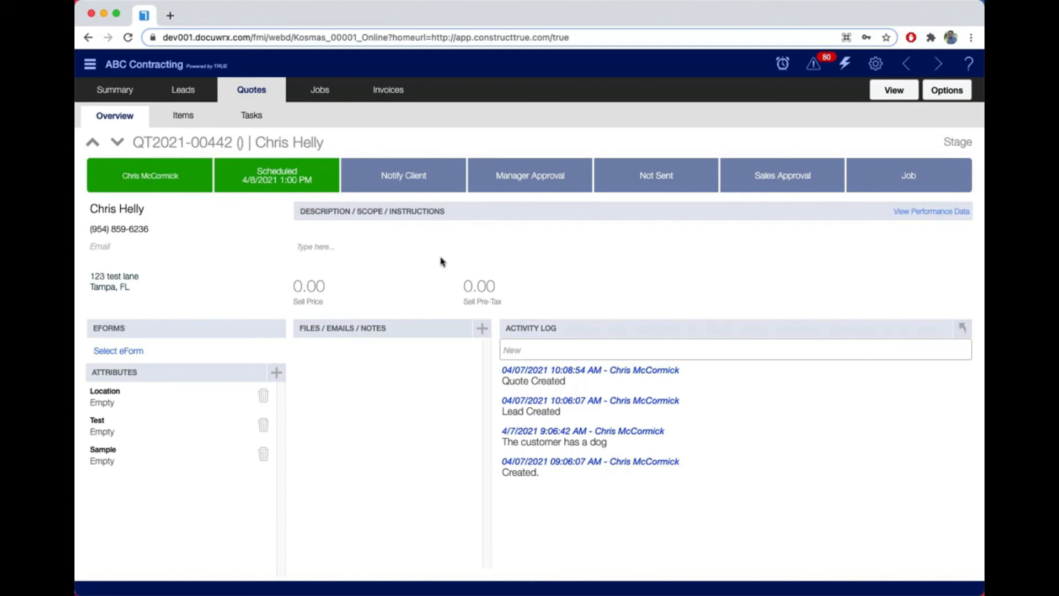